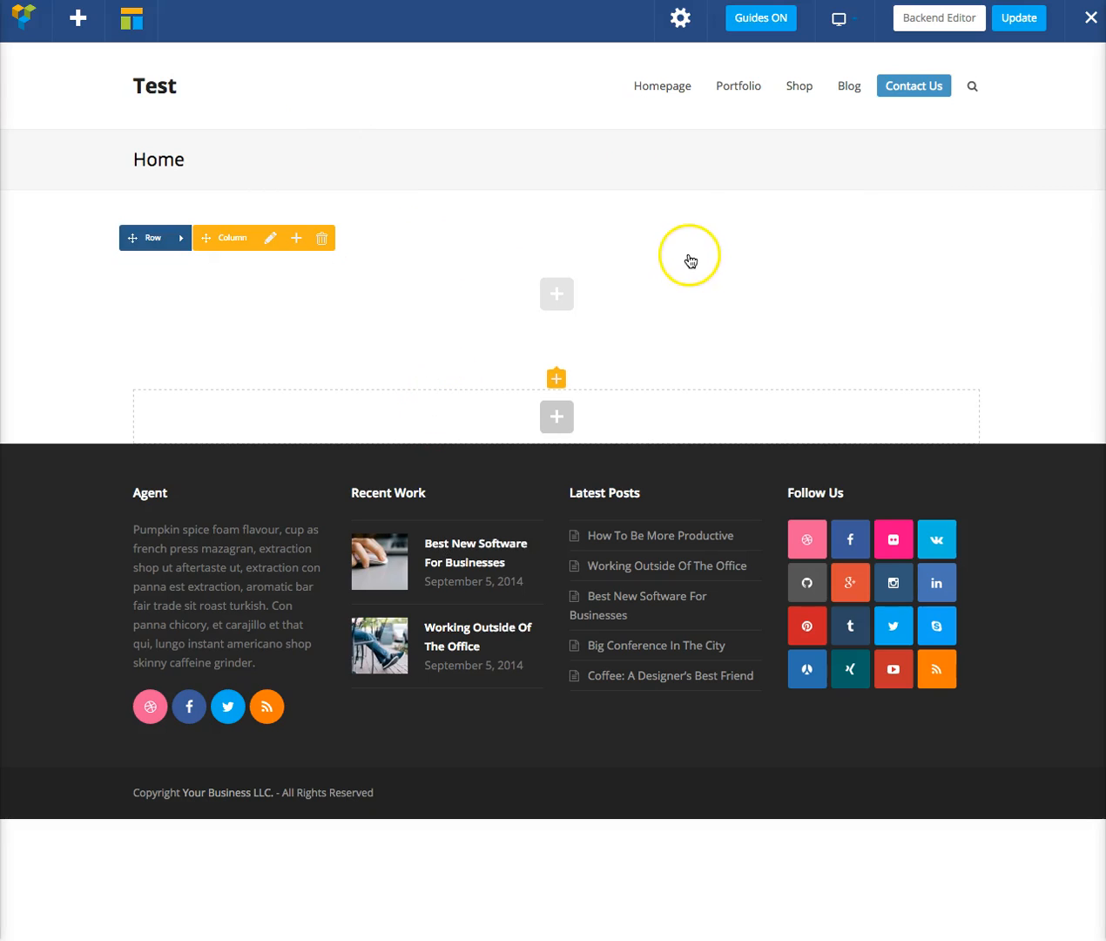
{"action": "mouse_move", "coordinate": [690, 260]}
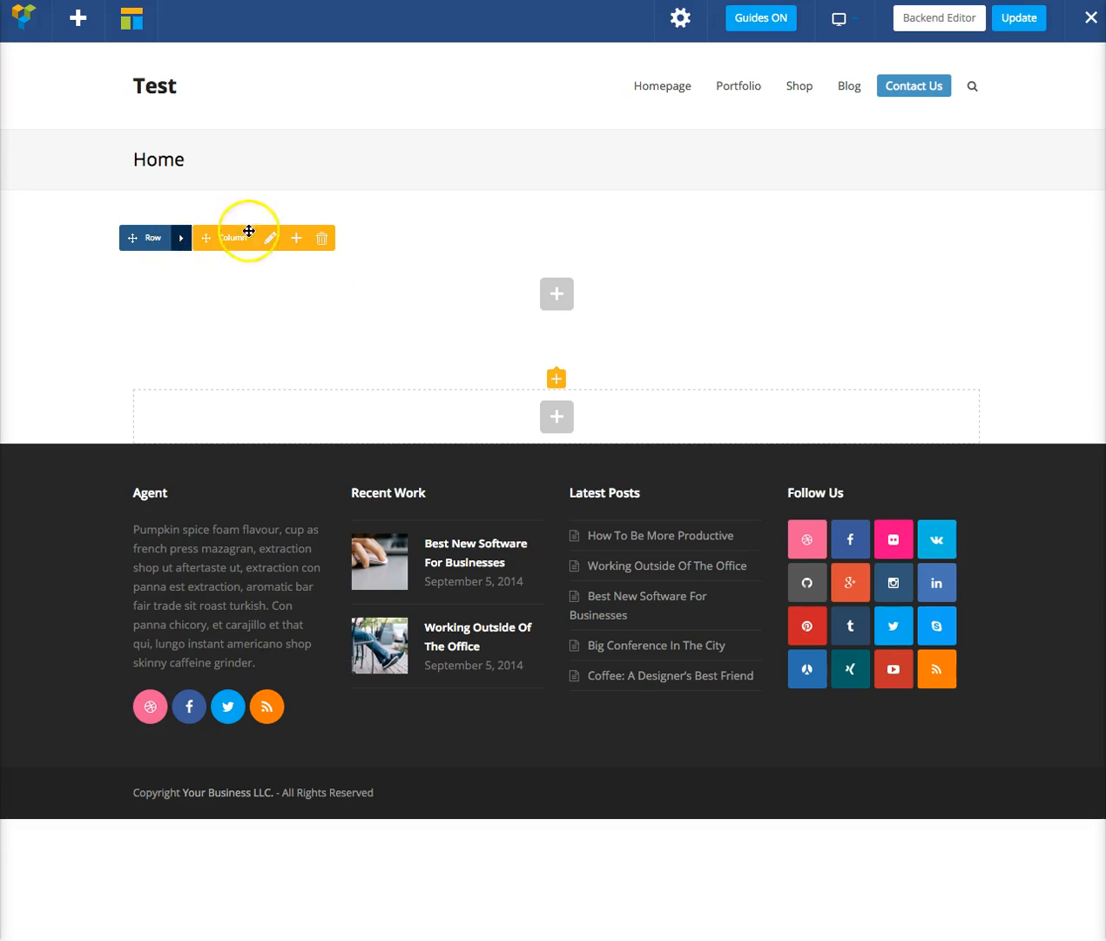
- Delete the empty column and add a new row to the page
{"action": "left_click", "coordinate": [321, 238]}
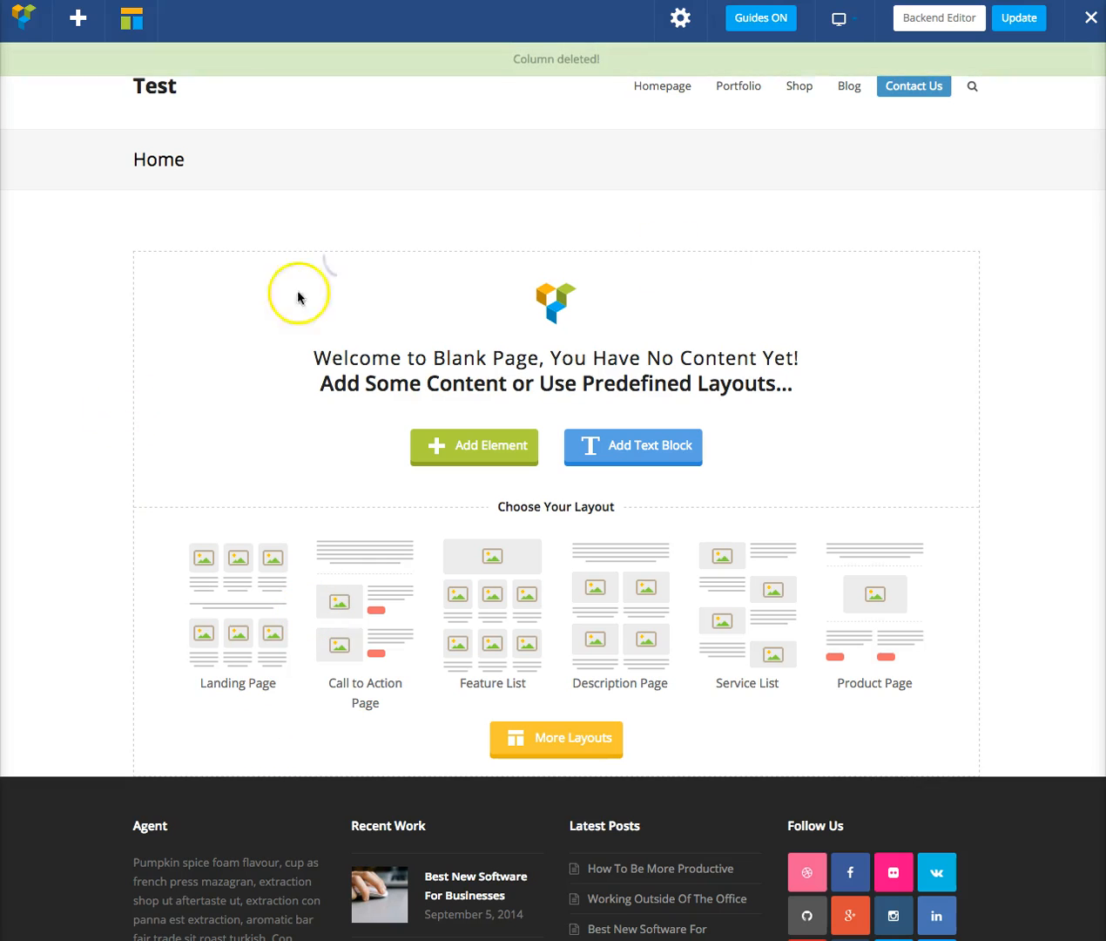
{"action": "mouse_move", "coordinate": [570, 690]}
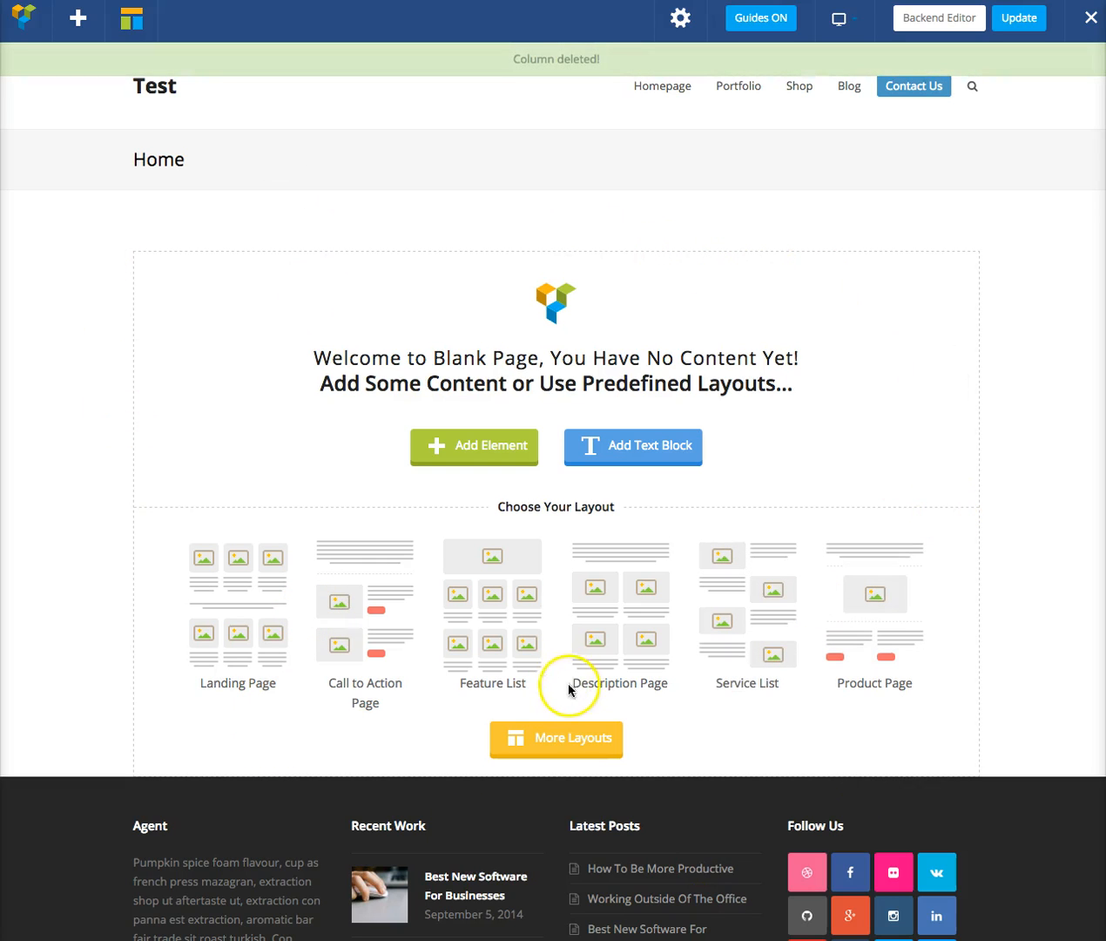
{"action": "left_click", "coordinate": [474, 446]}
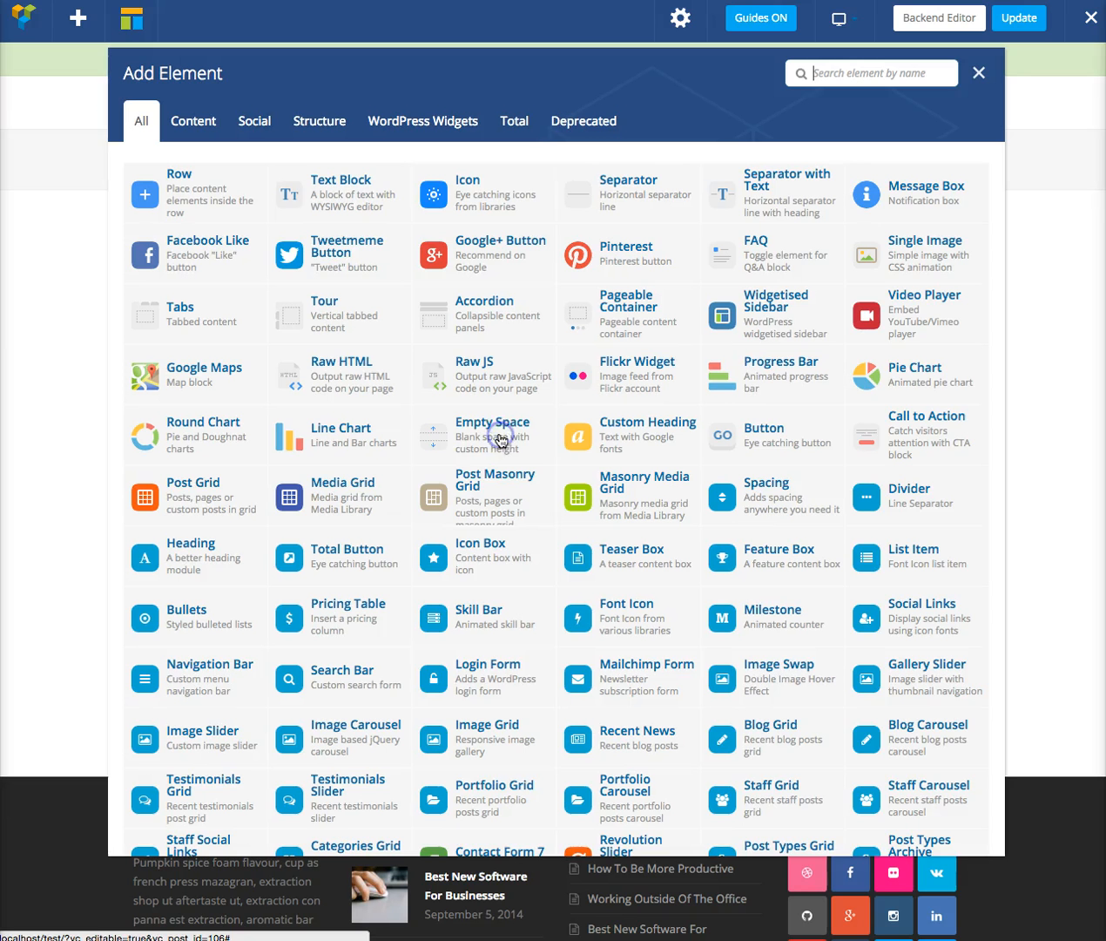
{"action": "left_click", "coordinate": [978, 72]}
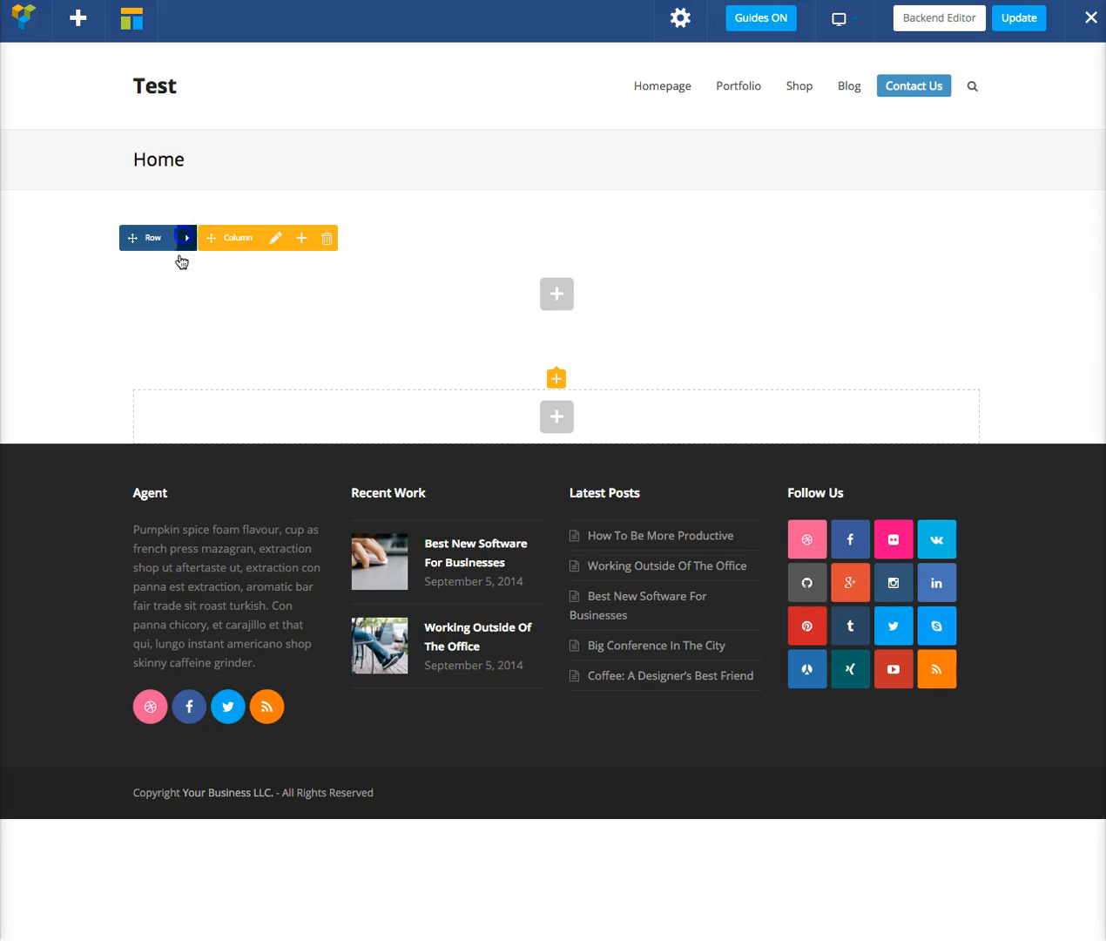
- Set photo 043.jpg, a leather tray and camera, as the row's background image
{"action": "left_click", "coordinate": [184, 238]}
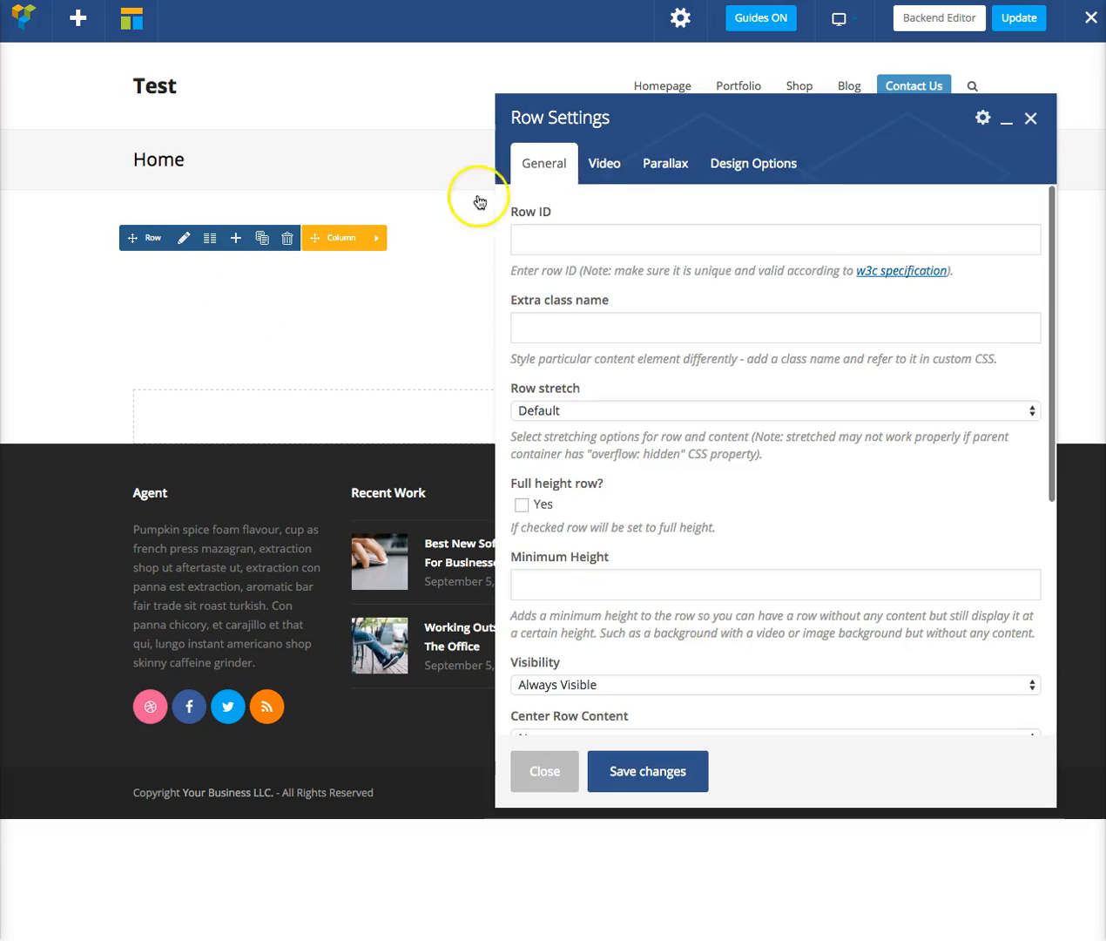
{"action": "left_click", "coordinate": [753, 163]}
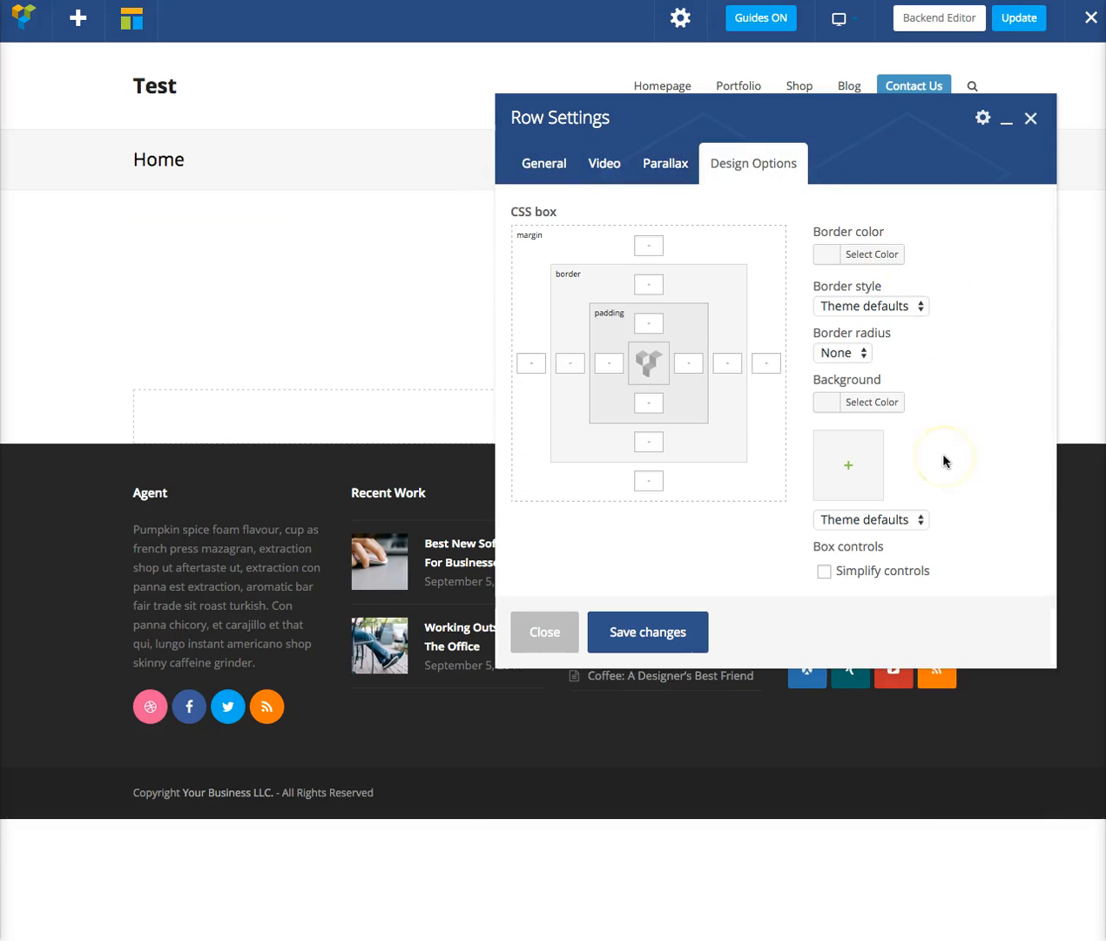
{"action": "left_click", "coordinate": [848, 465]}
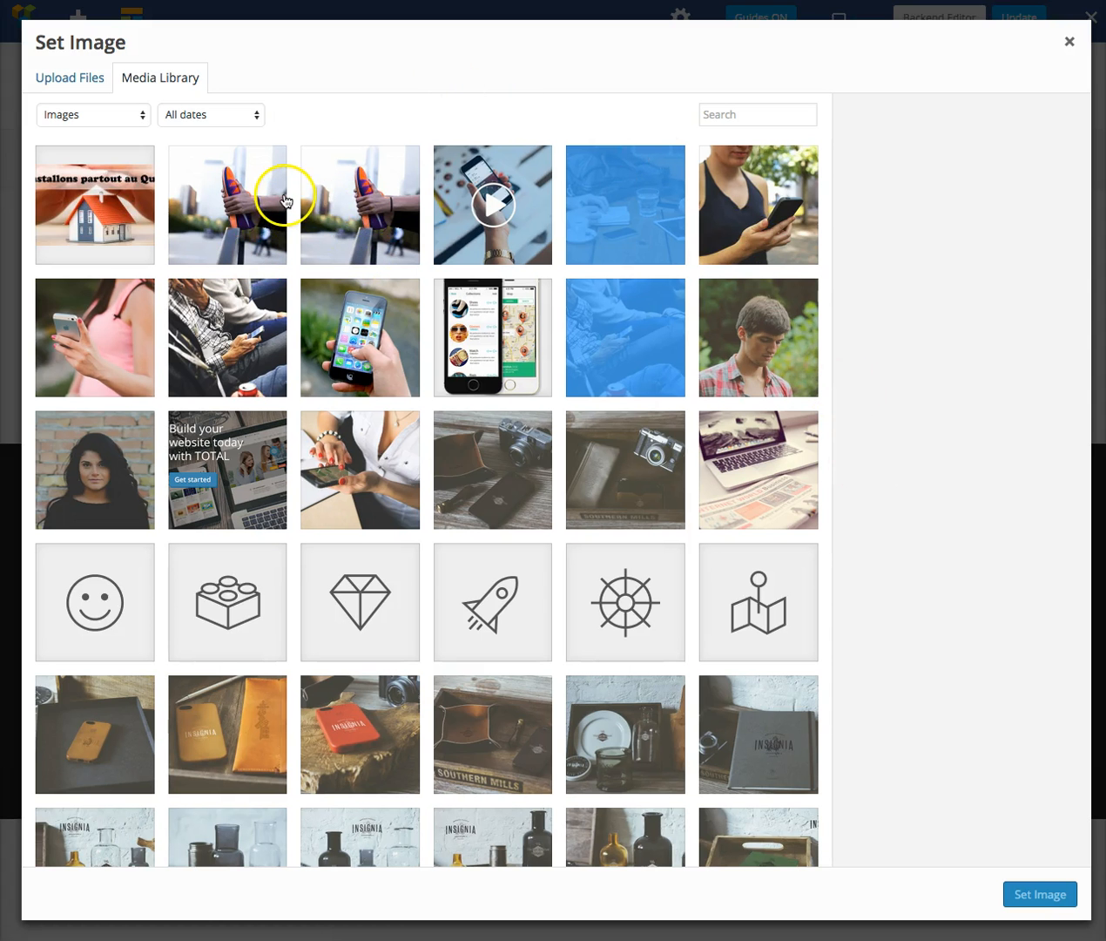
{"action": "left_click", "coordinate": [492, 468]}
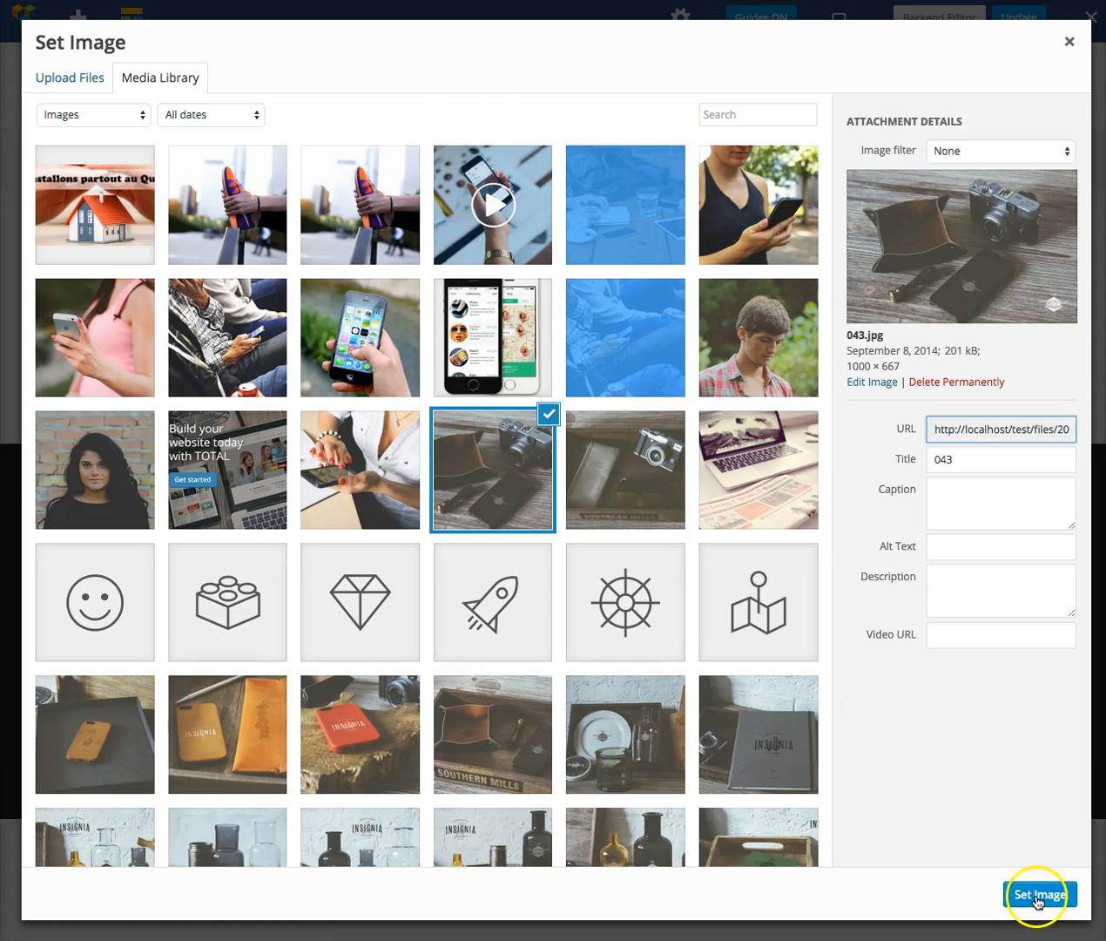
{"action": "left_click", "coordinate": [1039, 895]}
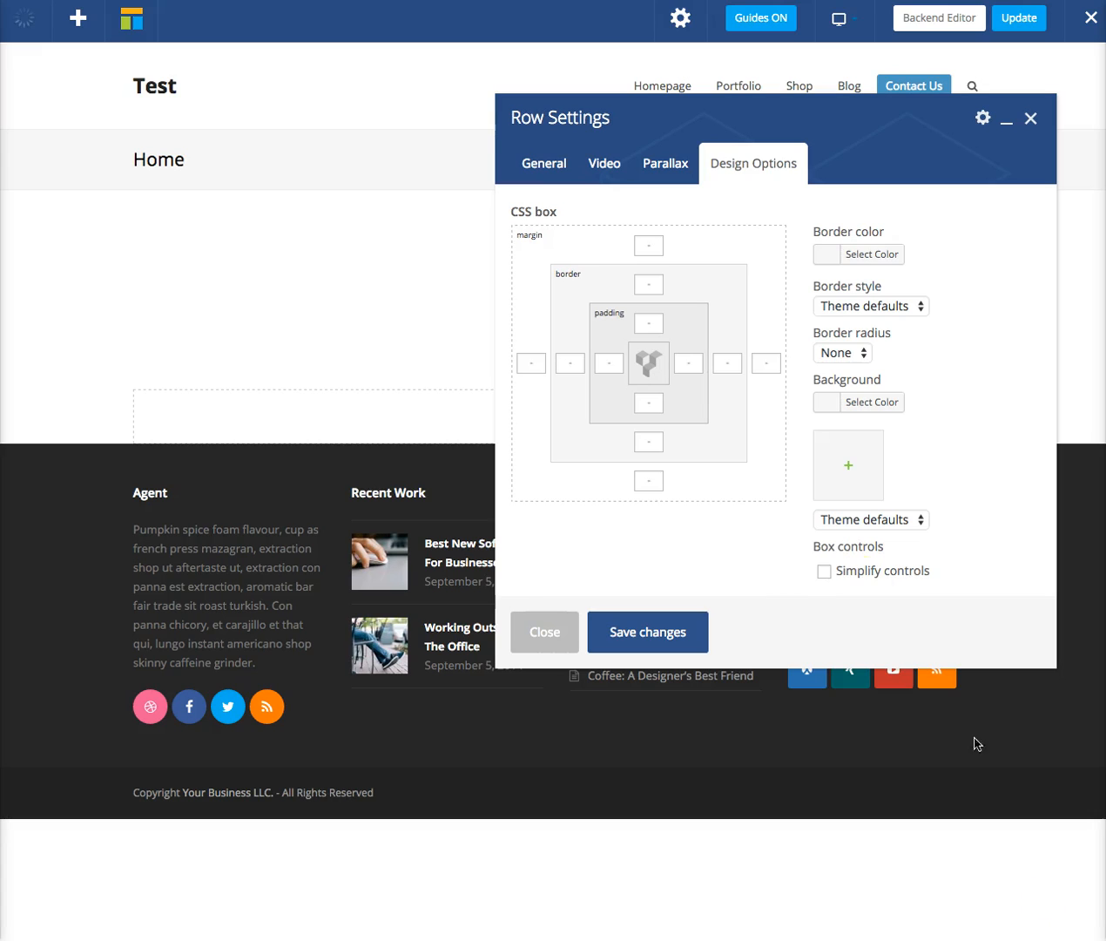
{"action": "left_click", "coordinate": [848, 464]}
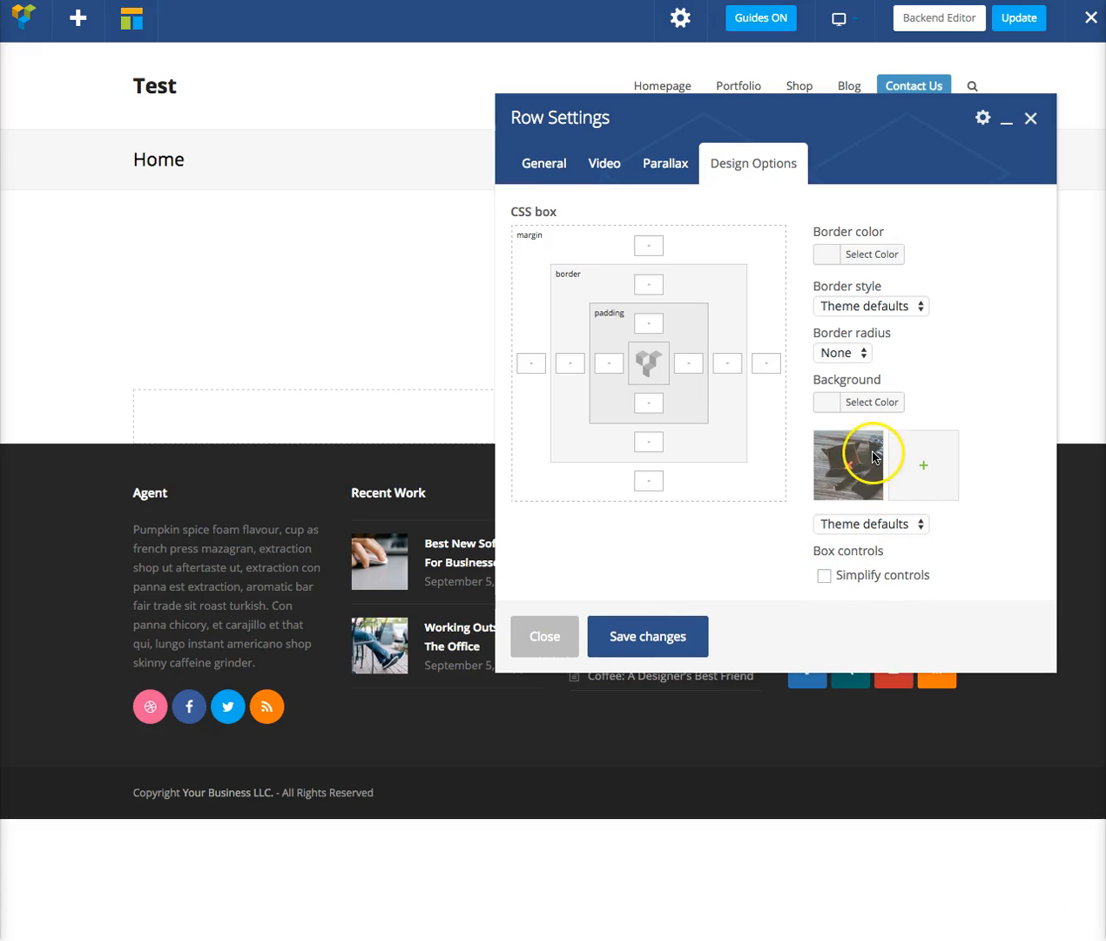
{"action": "left_click", "coordinate": [647, 636]}
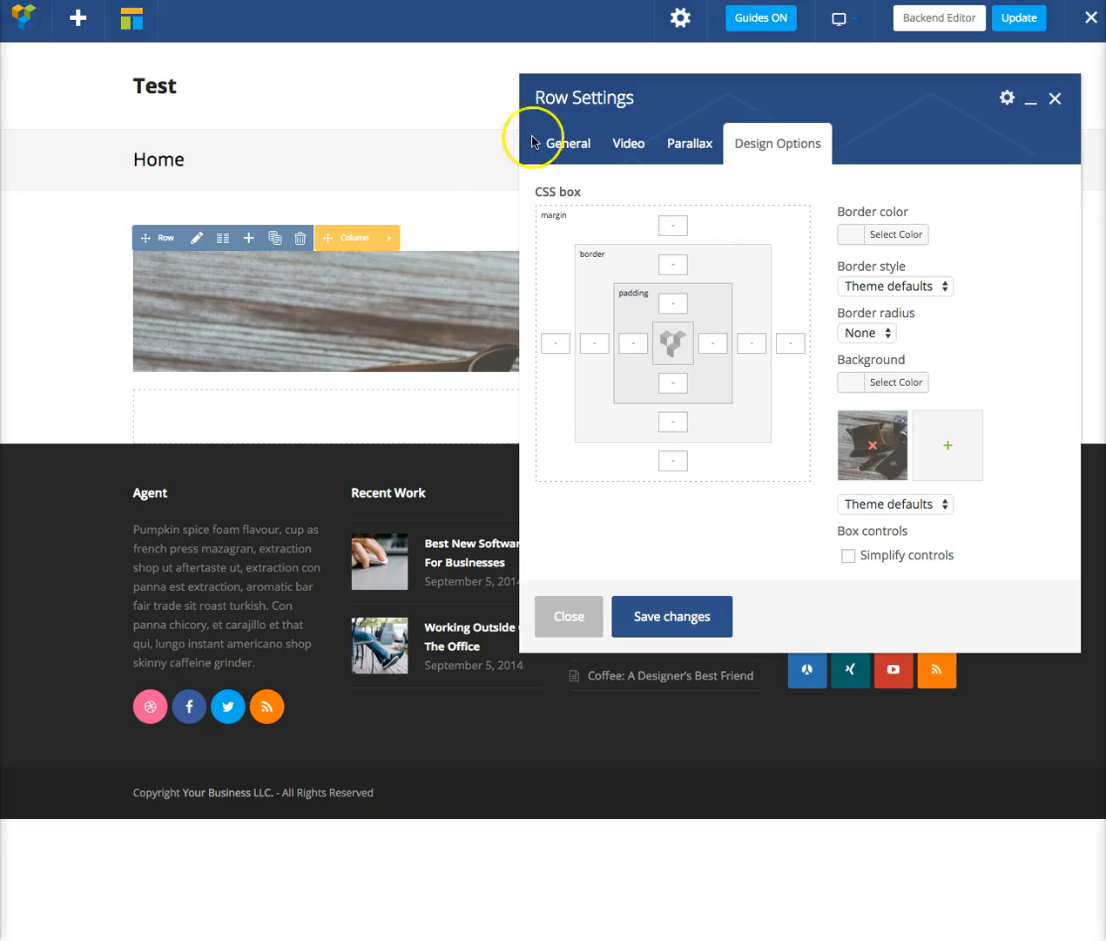
- Enter 600 as the row's Minimum Height in General settings and save
{"action": "left_click", "coordinate": [568, 143]}
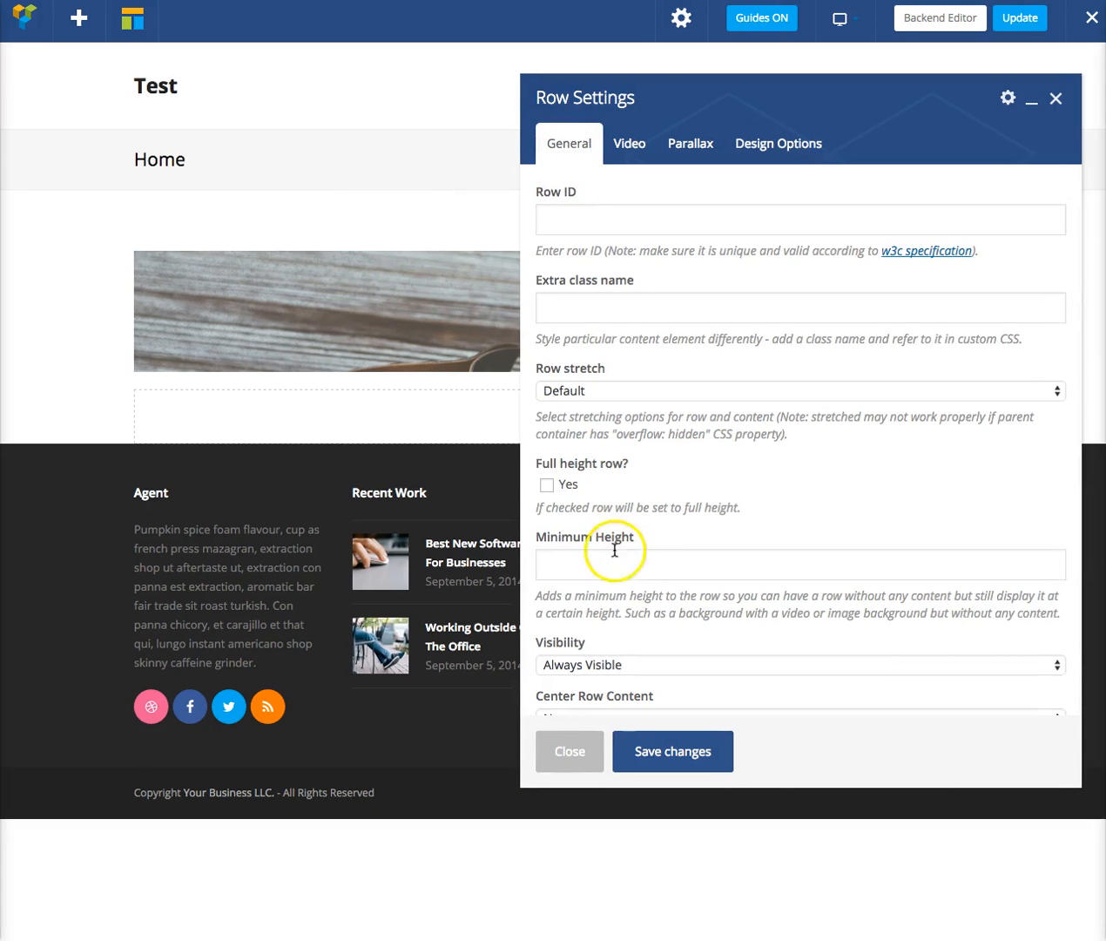
{"action": "left_click", "coordinate": [799, 565]}
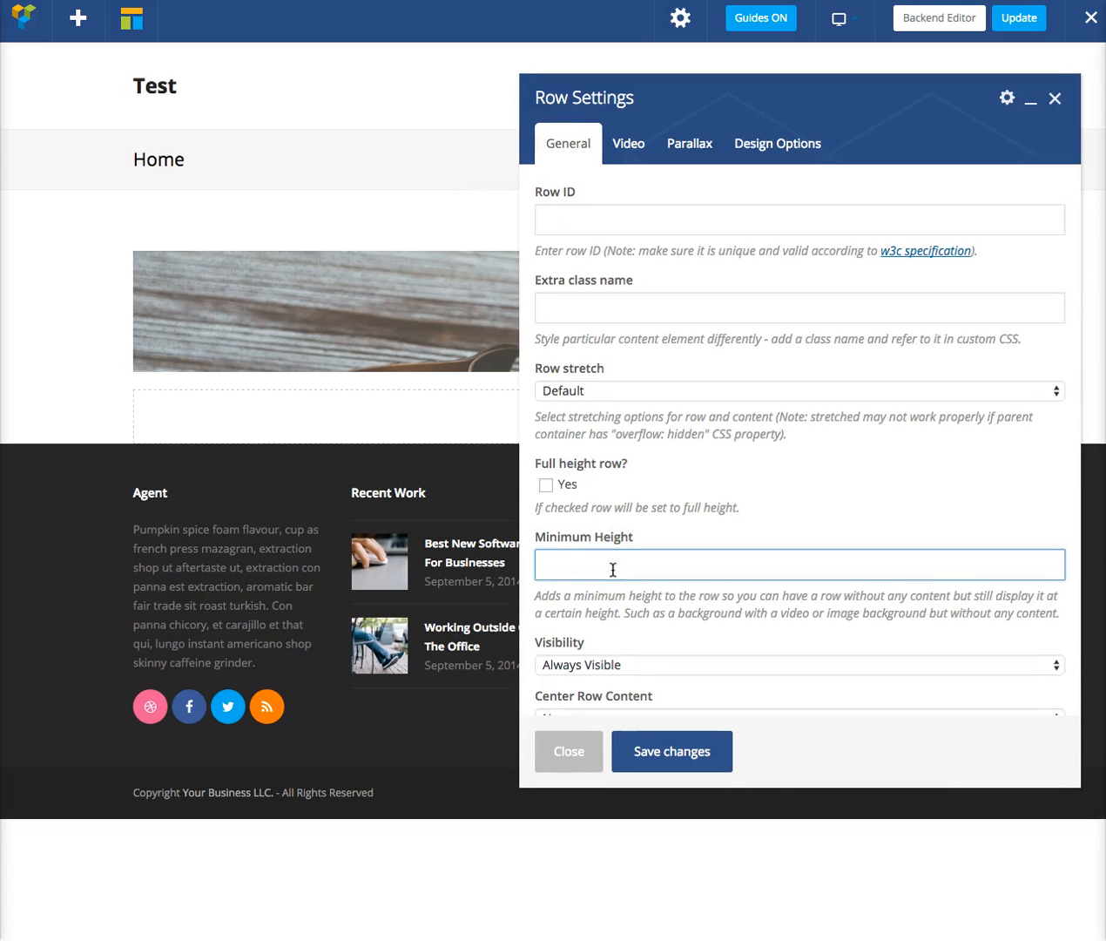
{"action": "type", "text": "600"}
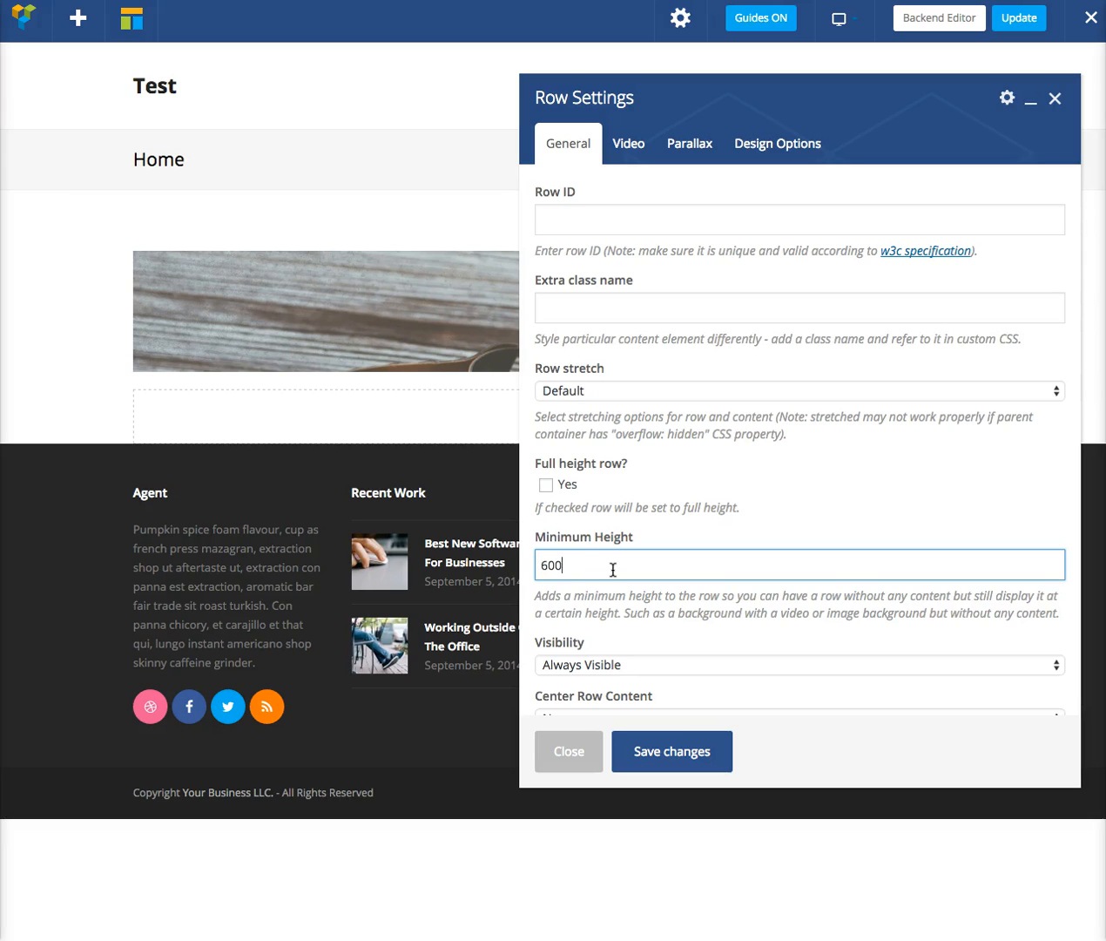
{"action": "left_click", "coordinate": [671, 751]}
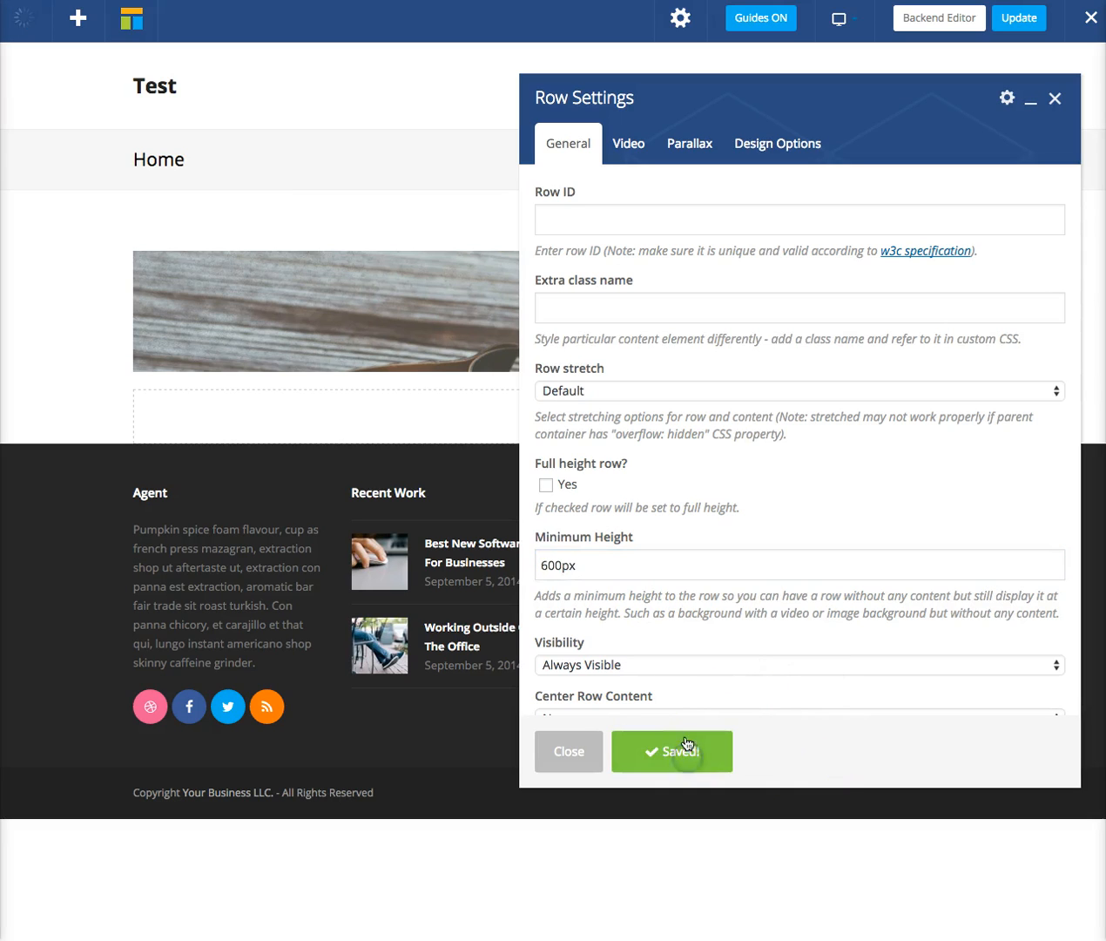
{"action": "left_click", "coordinate": [672, 751]}
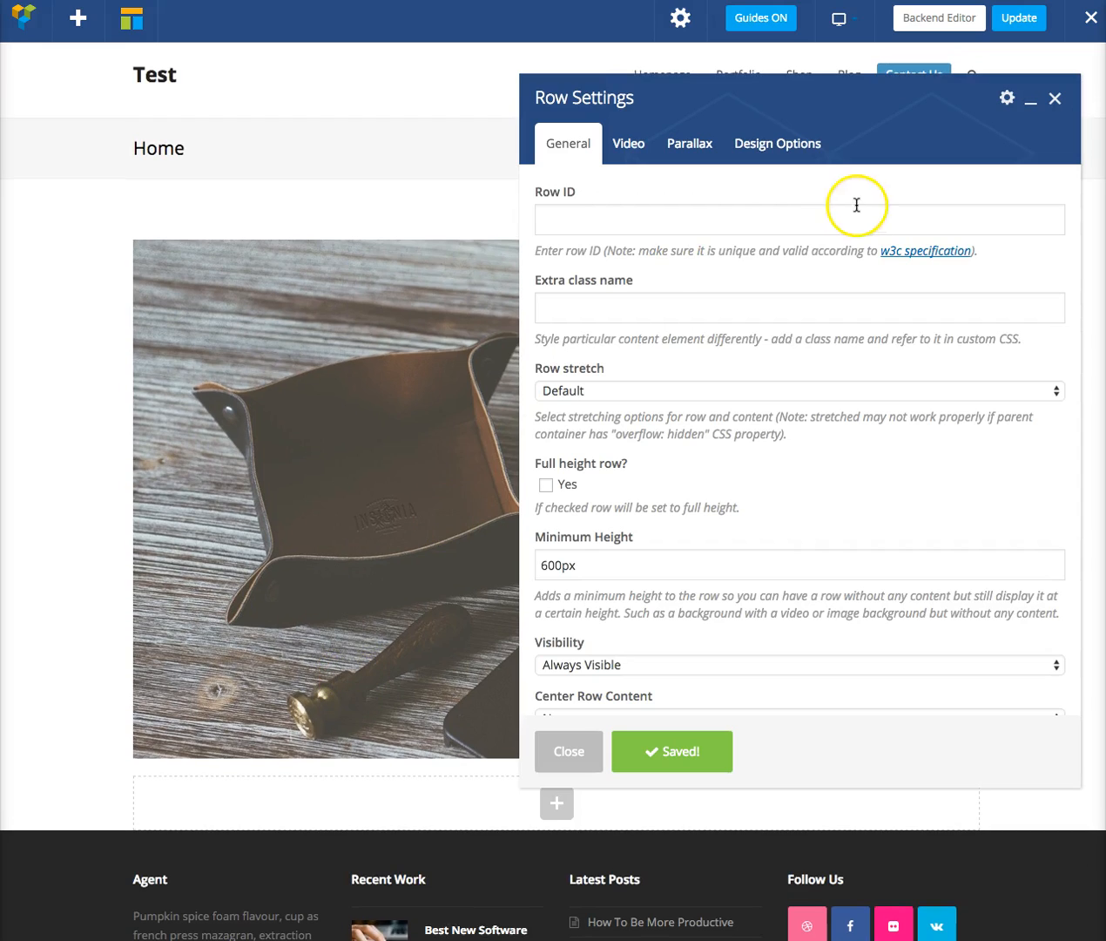
- Choose Simple in the row's Parallax dropdown and save the settings
{"action": "left_click", "coordinate": [689, 142]}
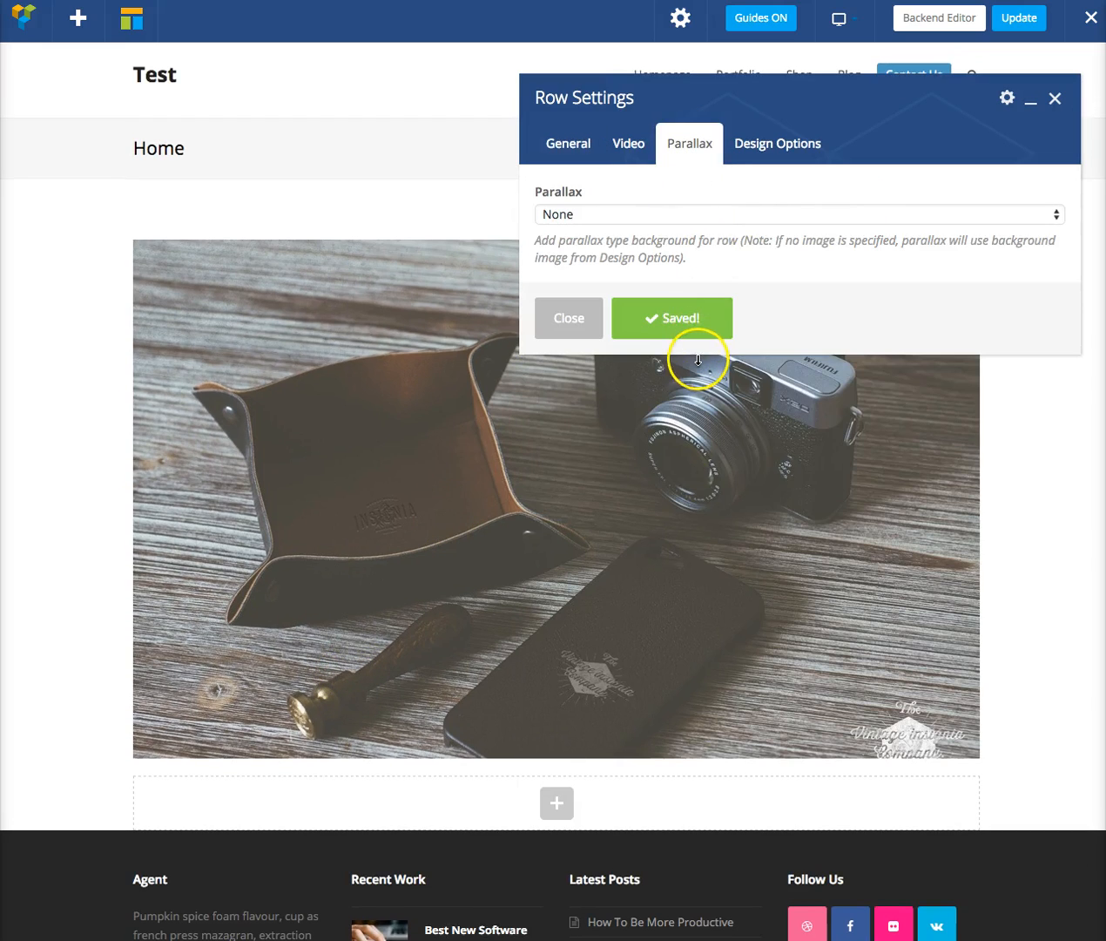
{"action": "left_click", "coordinate": [796, 214]}
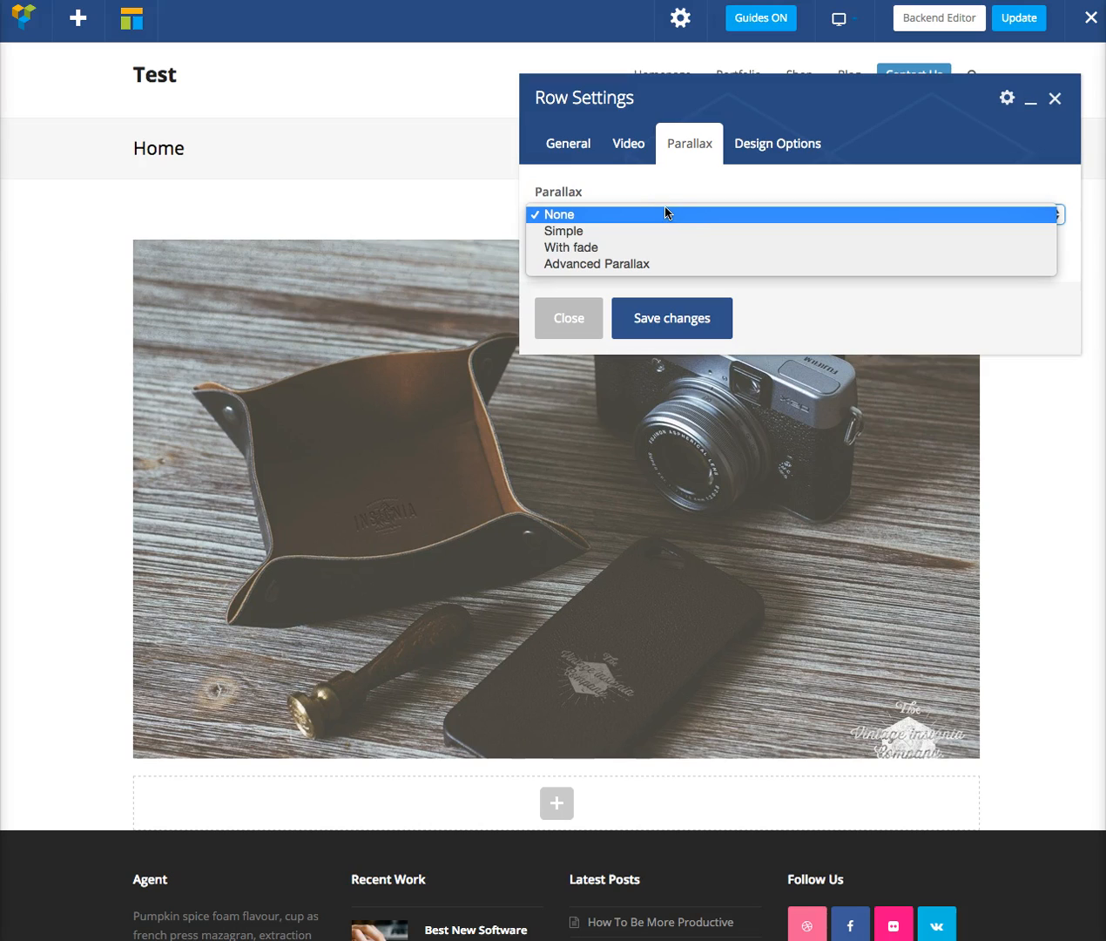
{"action": "left_click", "coordinate": [563, 231]}
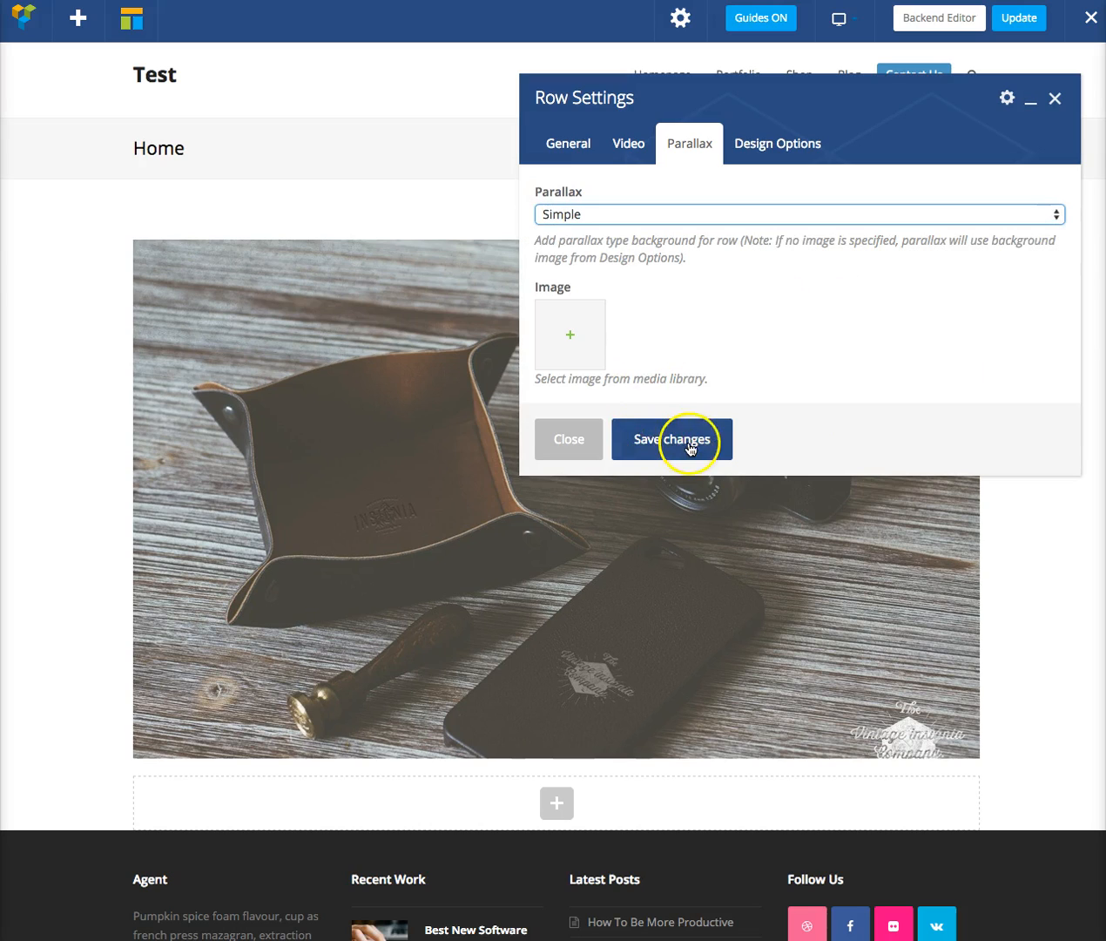
{"action": "left_click", "coordinate": [671, 439]}
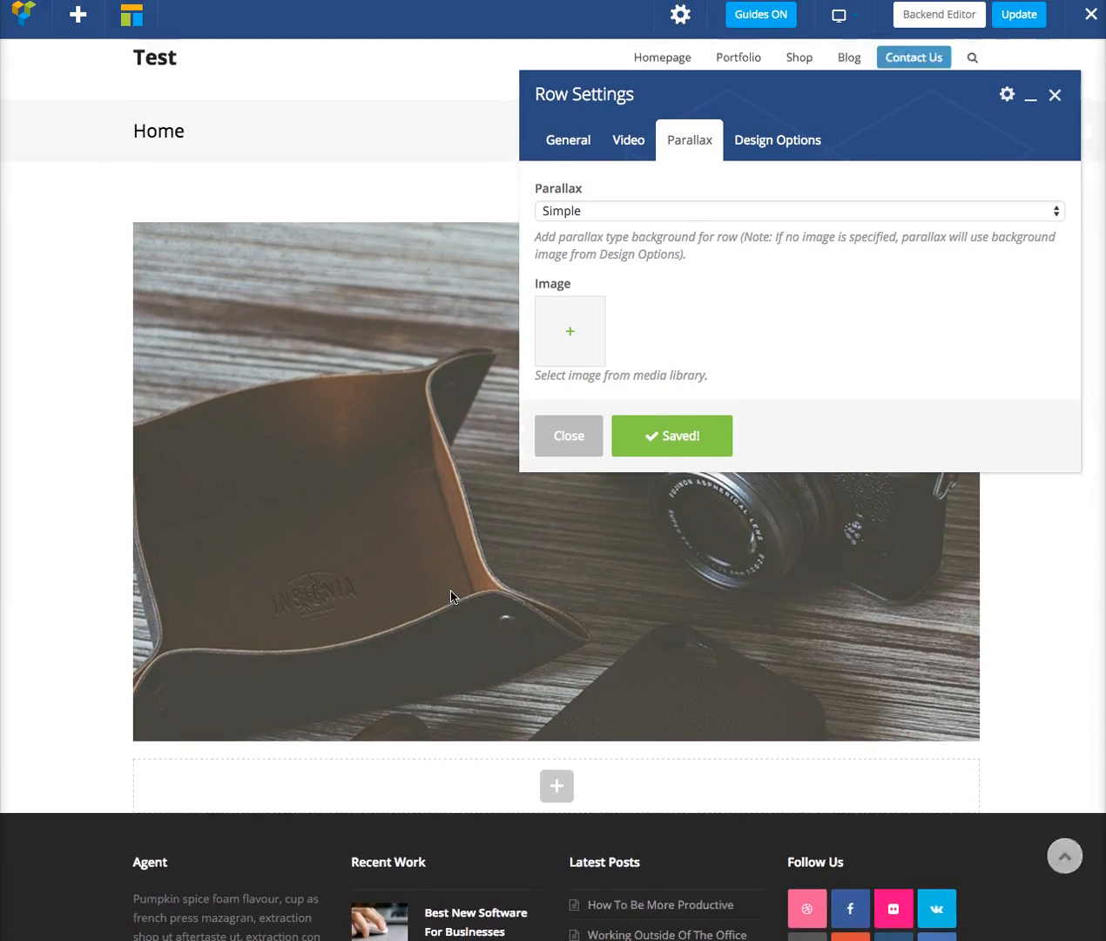
{"action": "scroll", "scroll_direction": "down", "scroll_amount": 3}
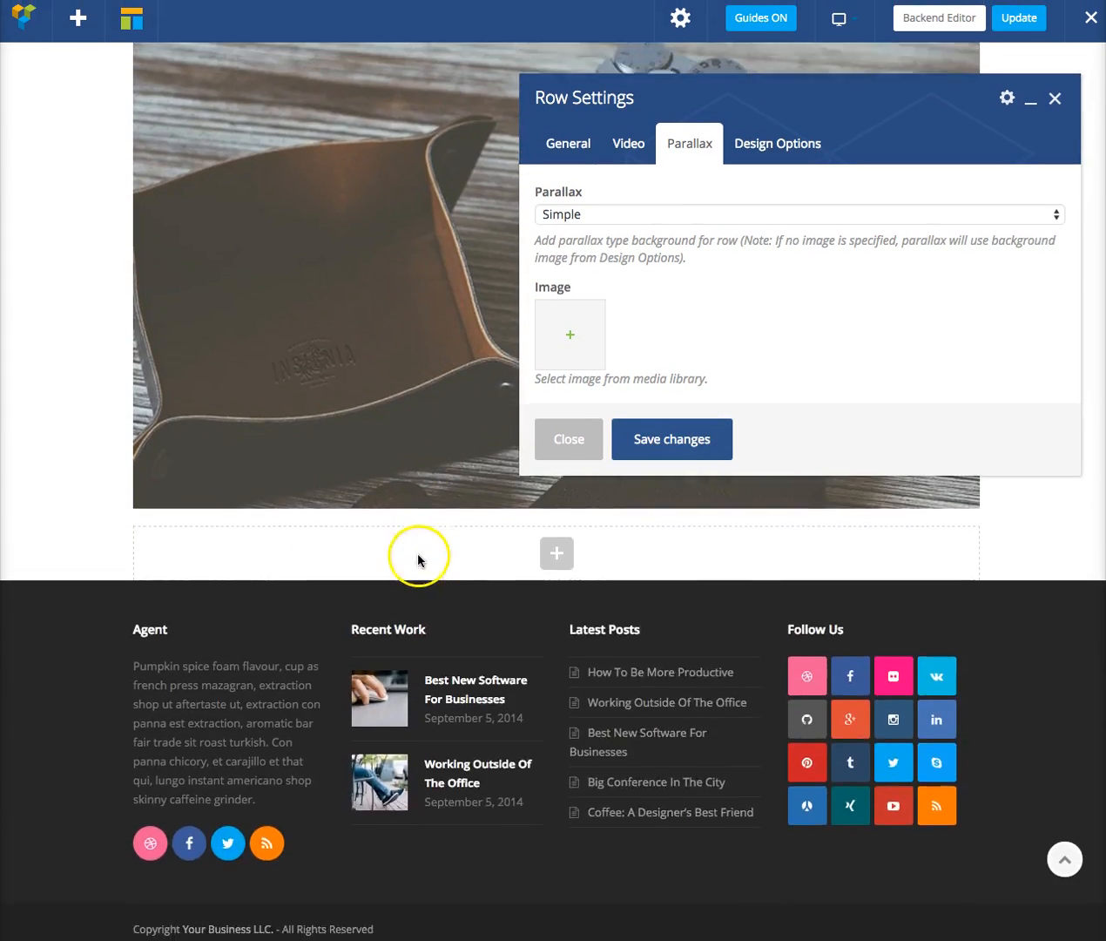
- Switch the row's parallax type to Advanced Parallax and save
{"action": "left_click", "coordinate": [796, 214]}
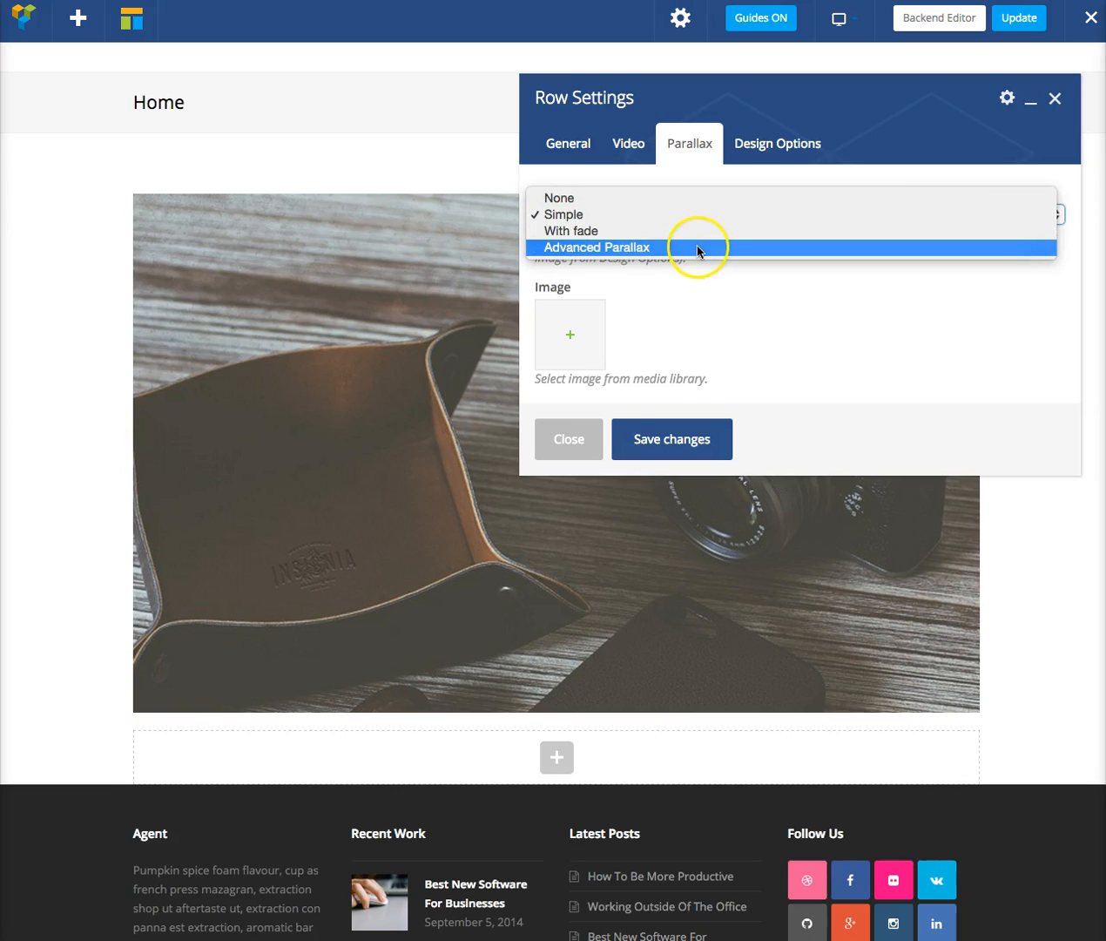
{"action": "left_click", "coordinate": [598, 247]}
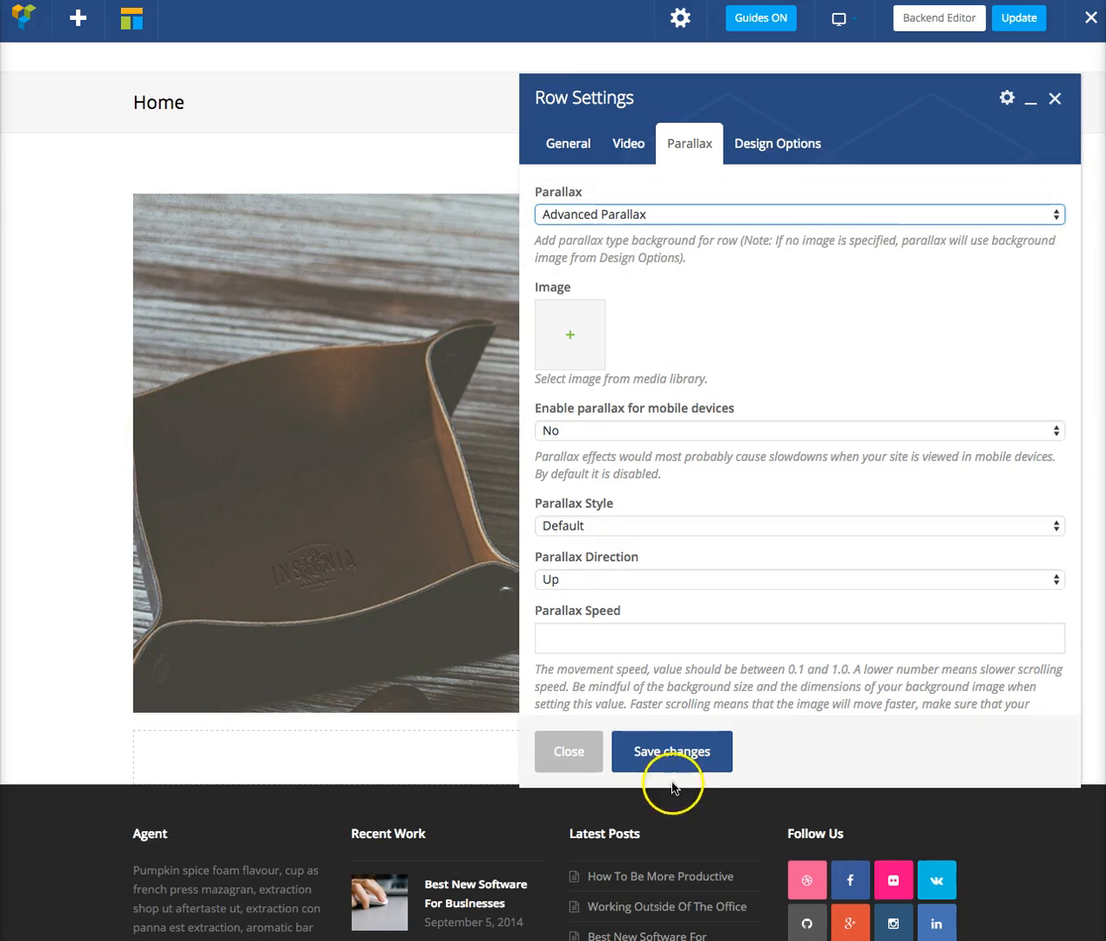
{"action": "left_click", "coordinate": [672, 751]}
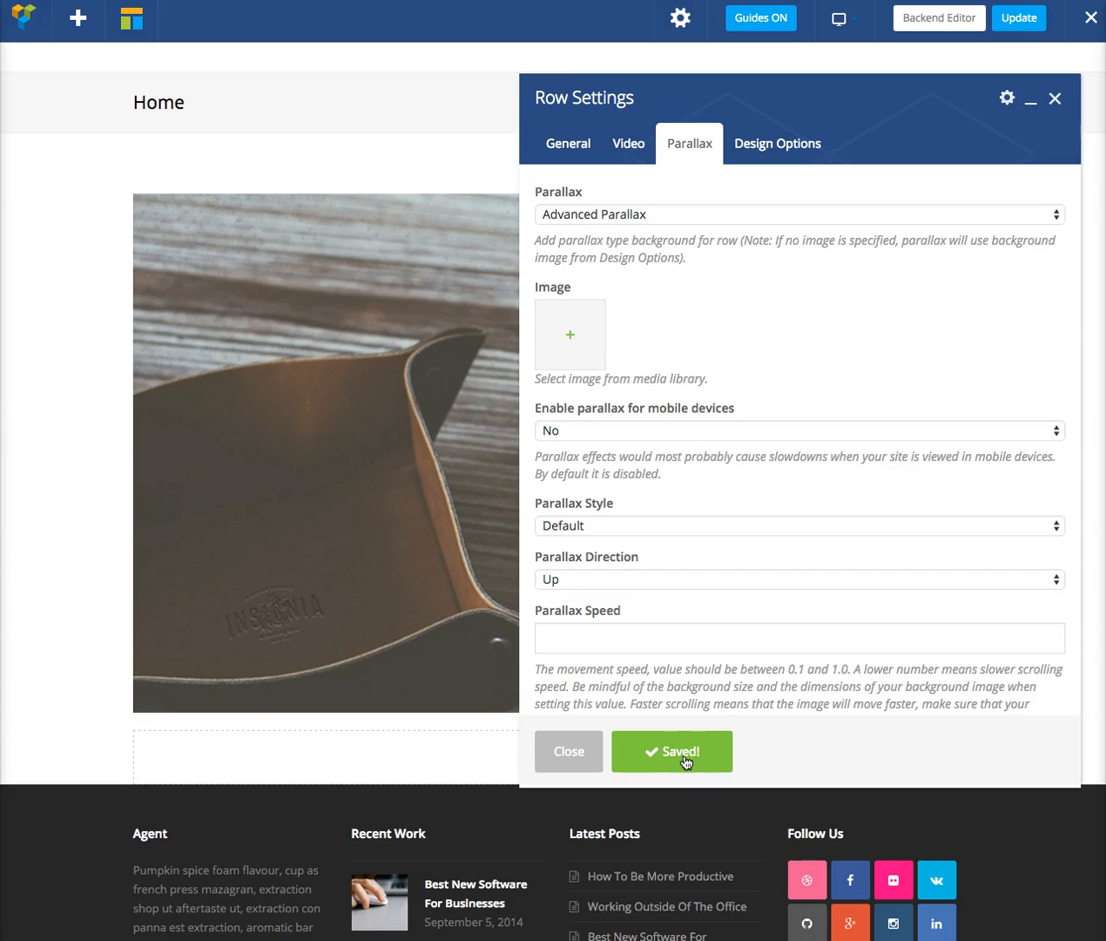
{"action": "scroll", "scroll_direction": "down", "scroll_amount": 3}
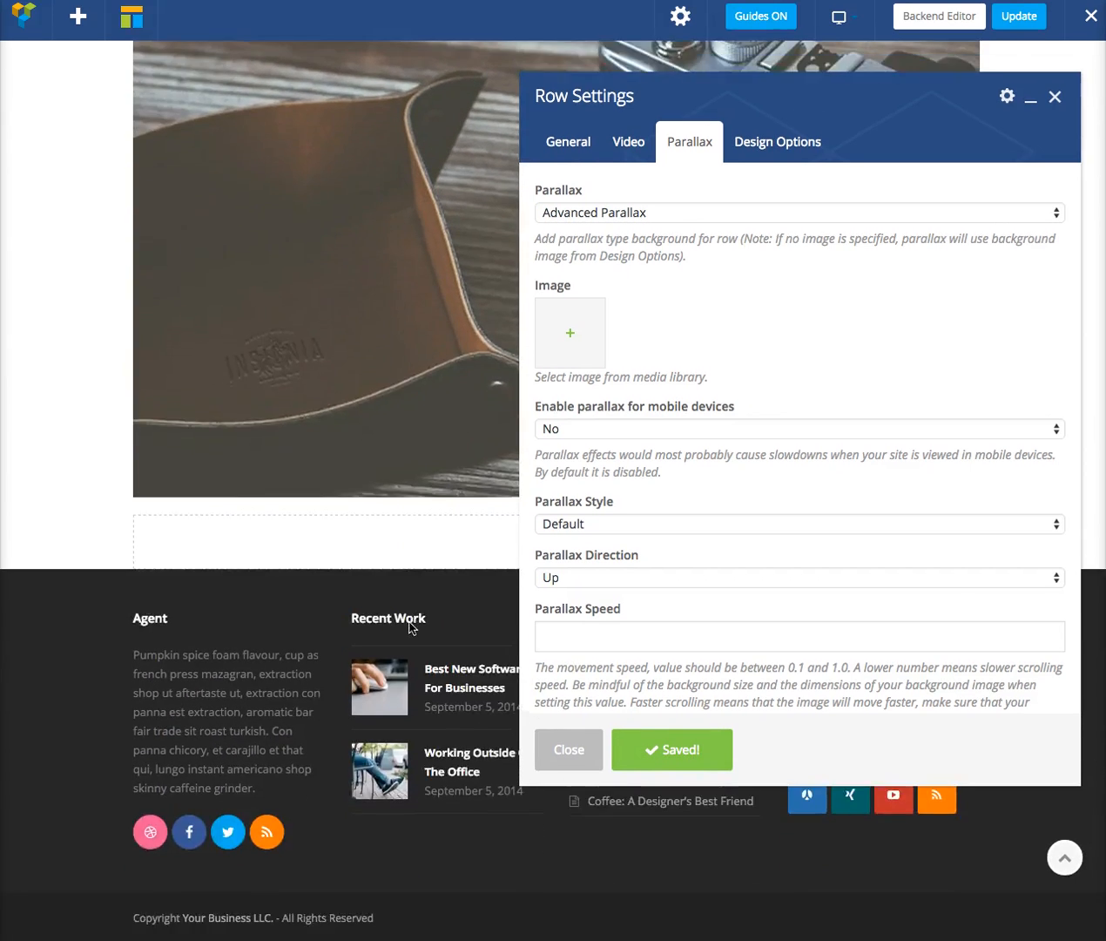
- Set the parallax speed to 0.6 and the parallax direction to Left
{"action": "left_click", "coordinate": [798, 636]}
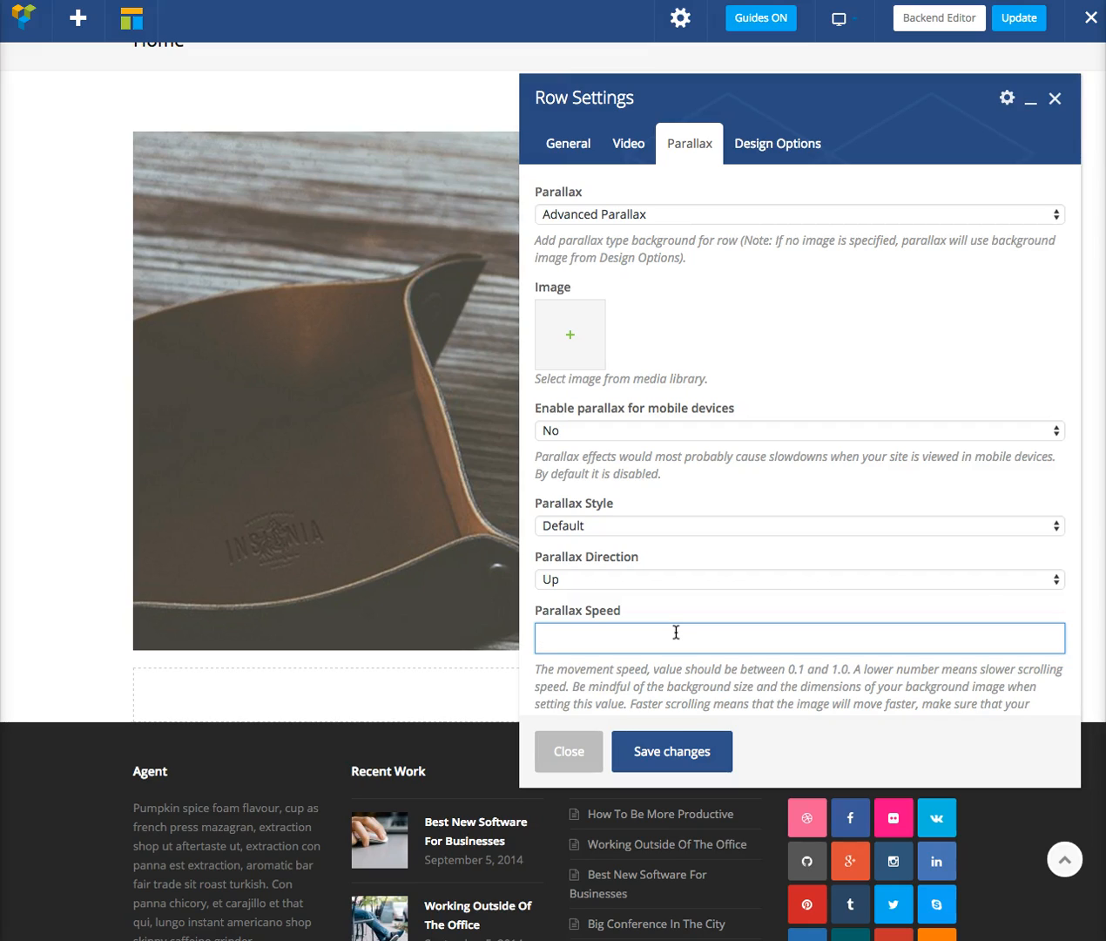
{"action": "type", "text": "0."}
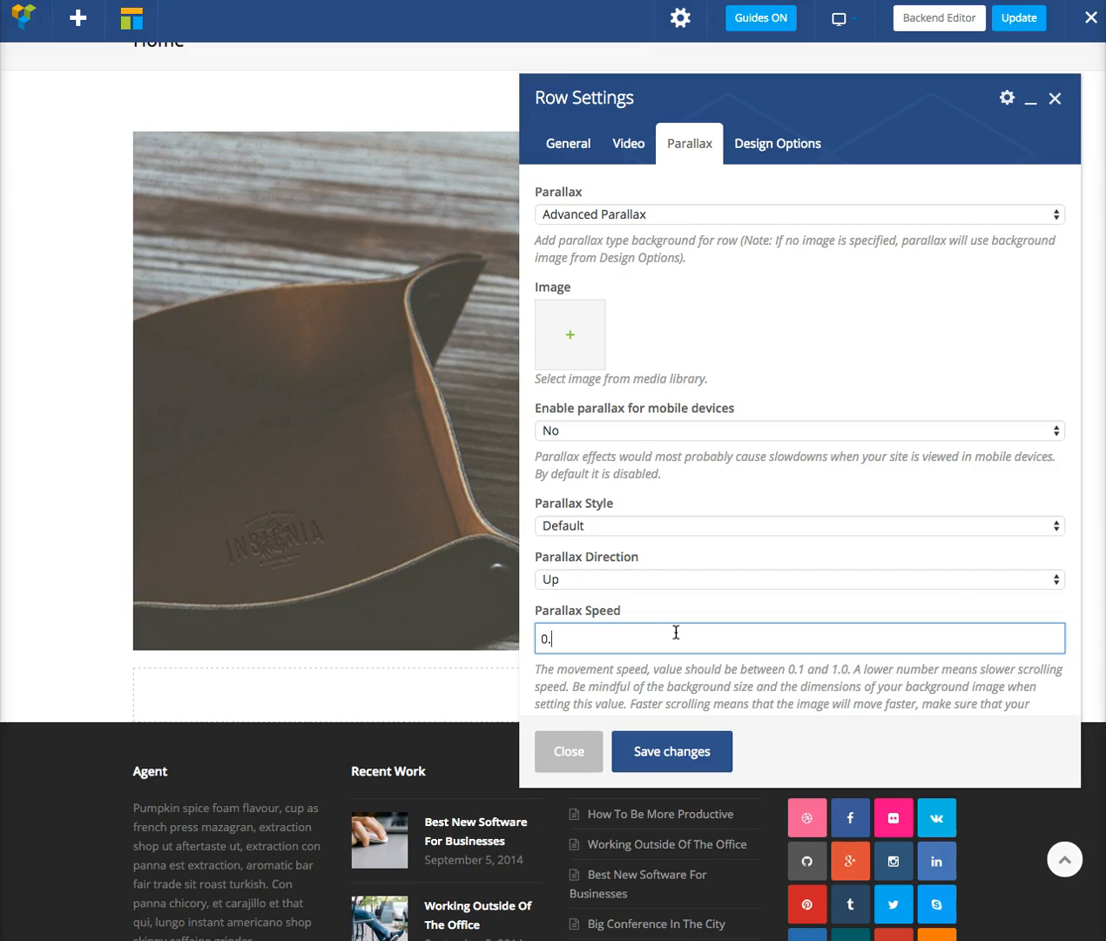
{"action": "left_click", "coordinate": [671, 751]}
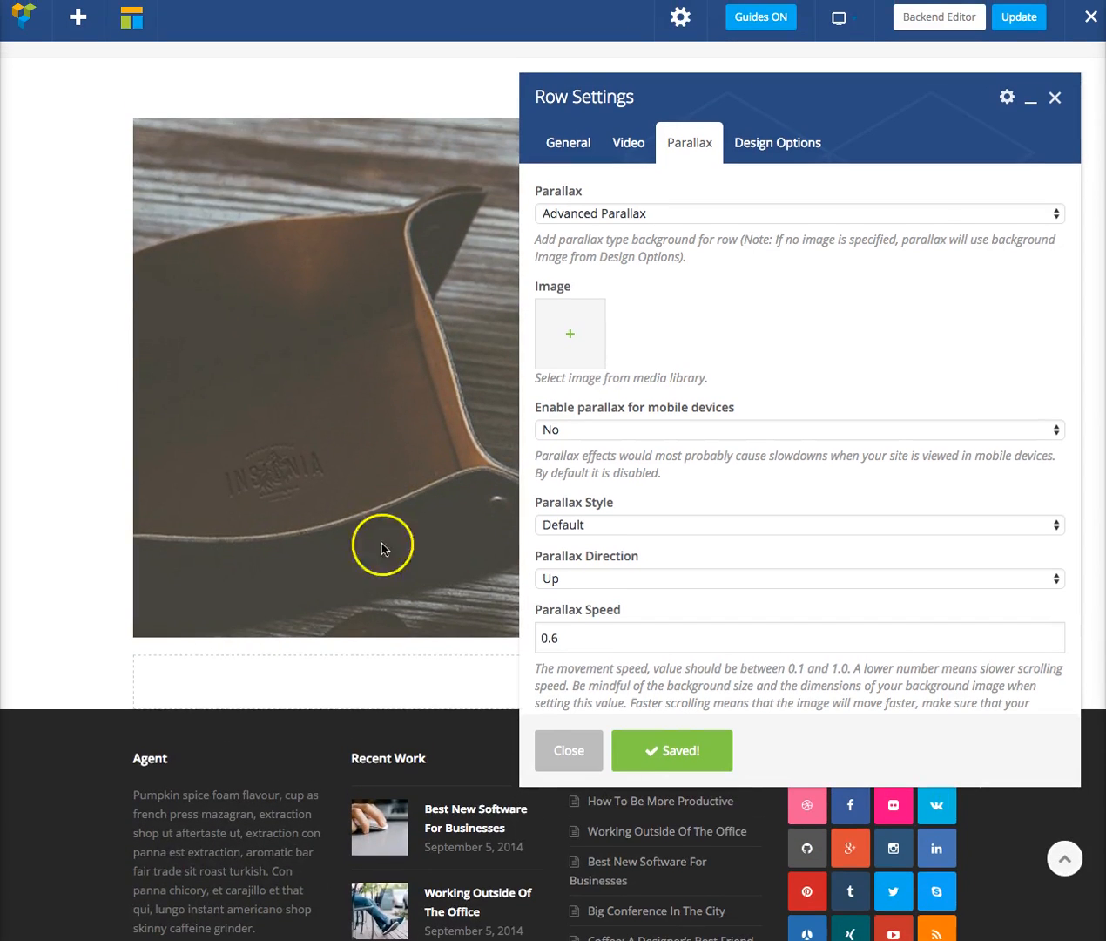
{"action": "left_click", "coordinate": [797, 577]}
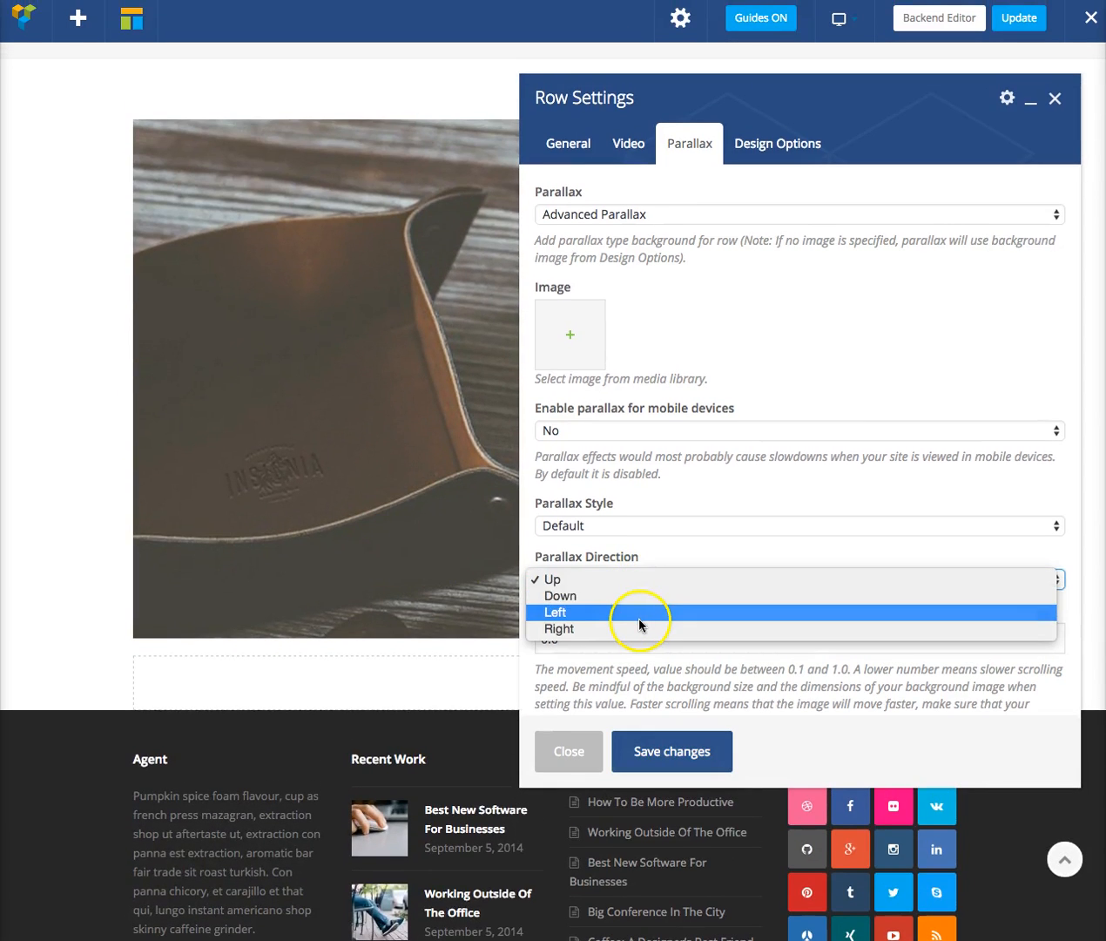
{"action": "mouse_move", "coordinate": [636, 596]}
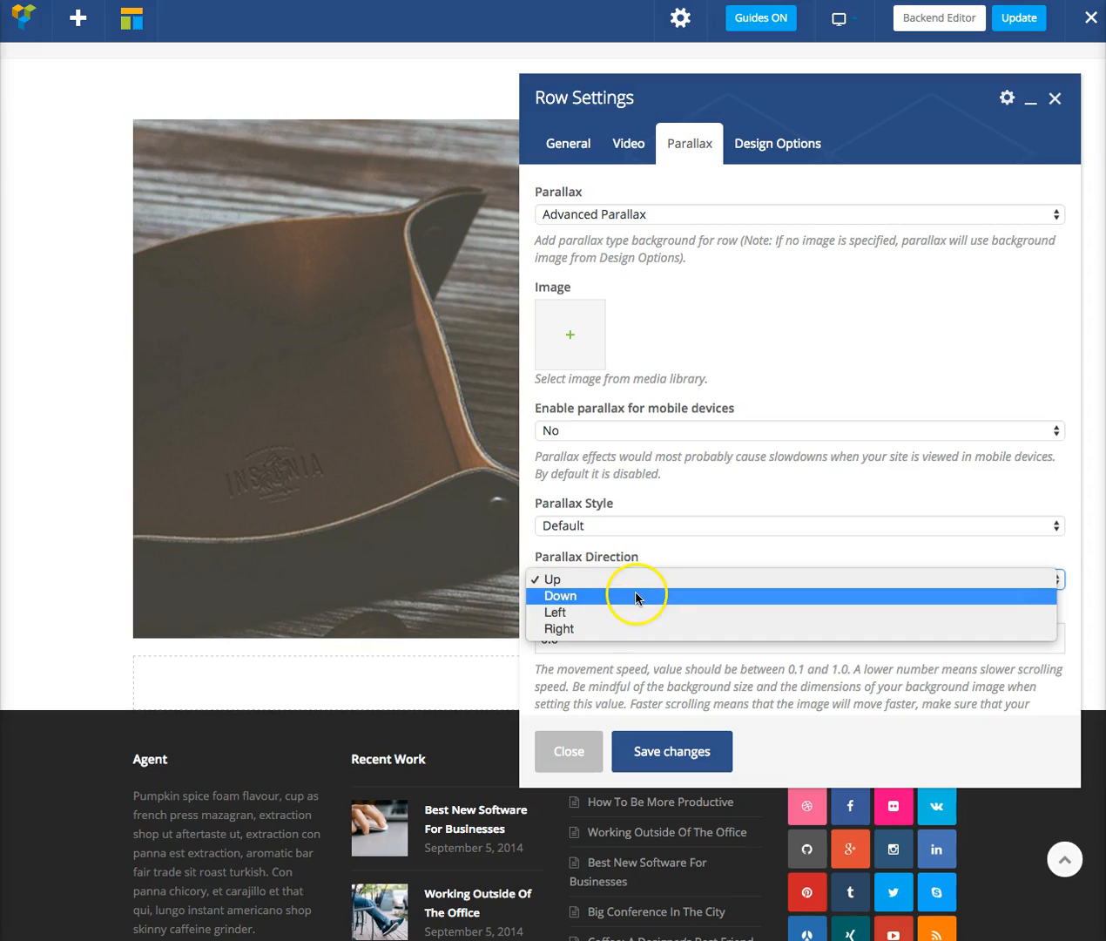
{"action": "mouse_move", "coordinate": [628, 642]}
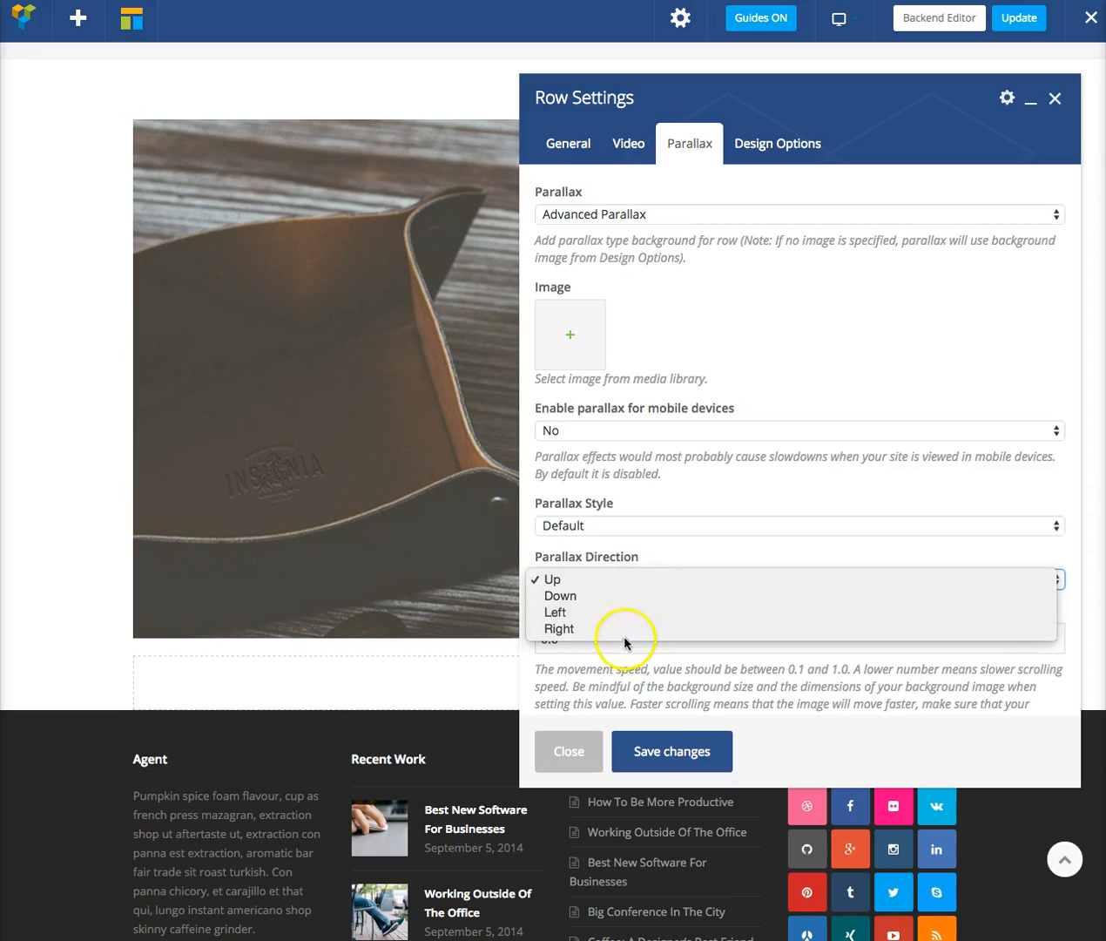
{"action": "left_click", "coordinate": [556, 612]}
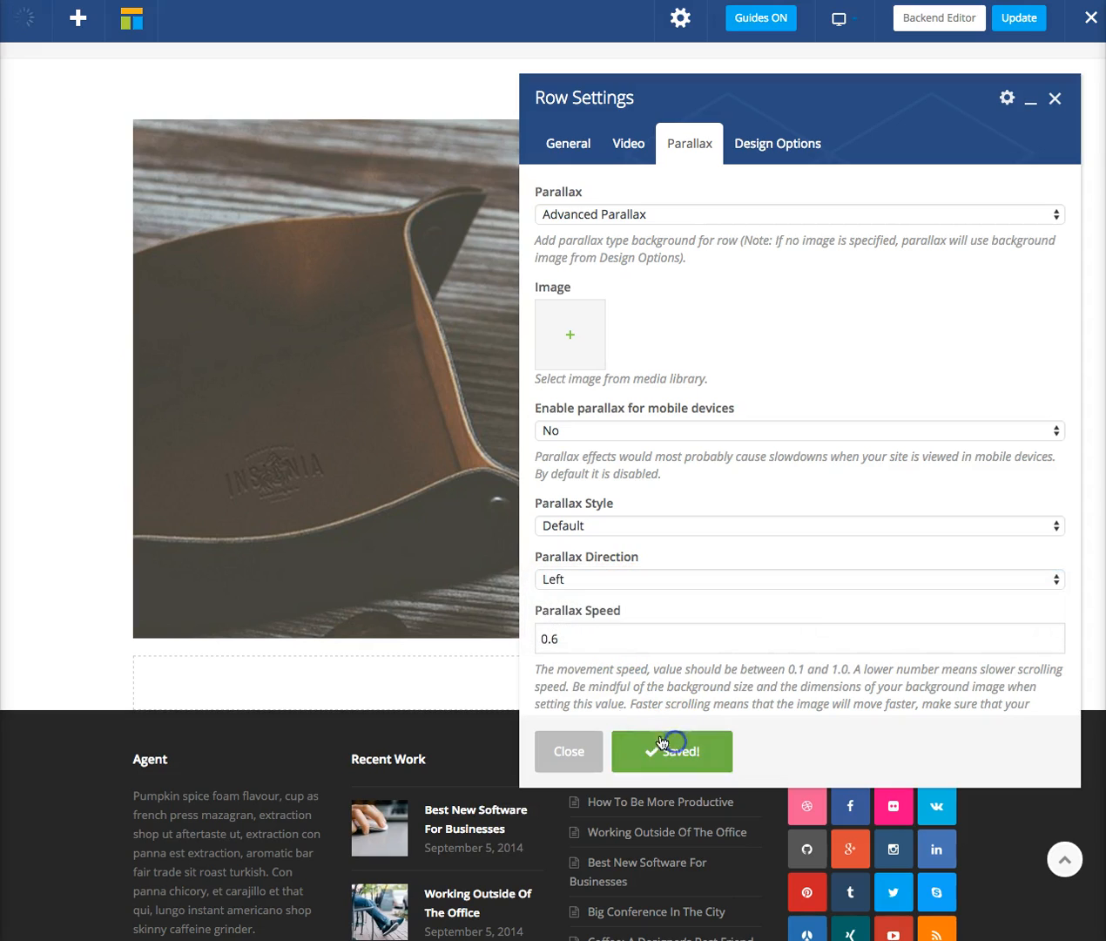
{"action": "scroll", "scroll_direction": "down", "scroll_amount": 3}
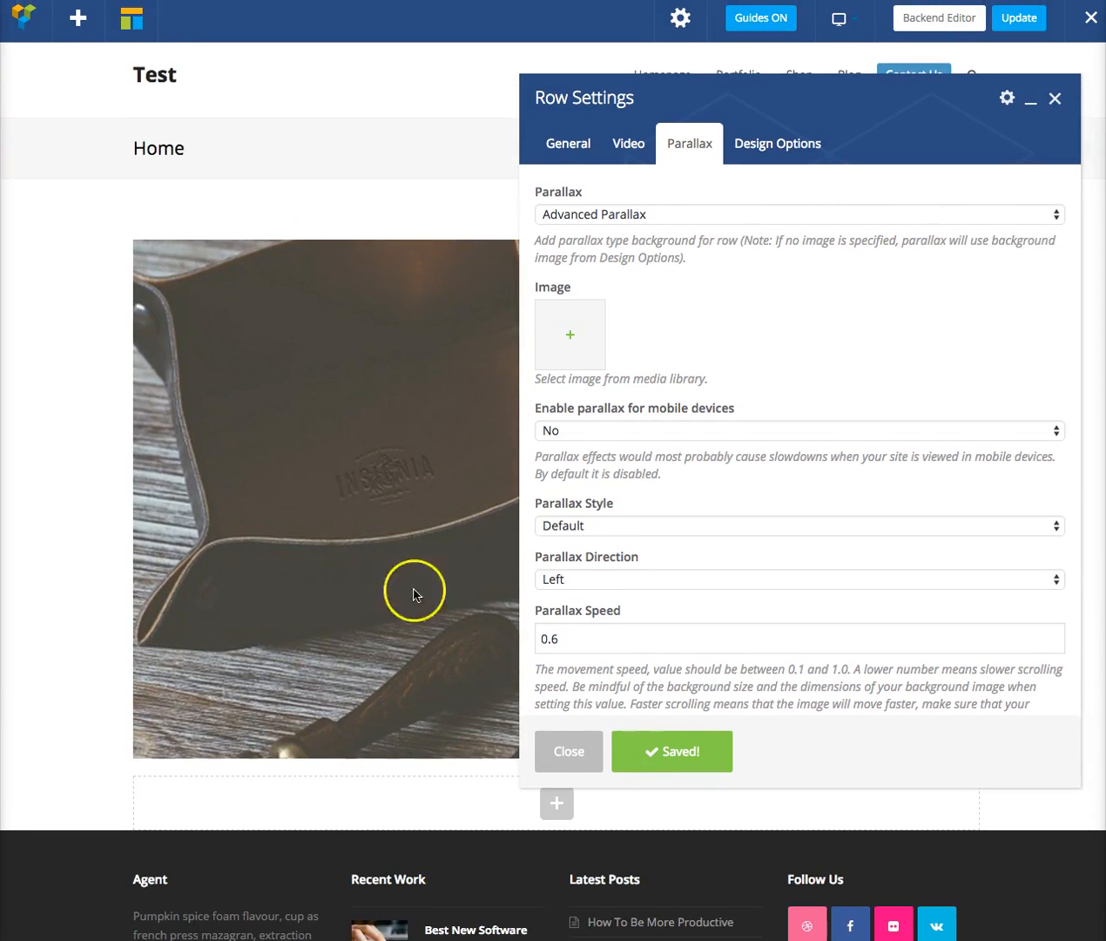
- Add a Text Block to the row and apply the Total Styles White Text format
{"action": "left_click", "coordinate": [567, 143]}
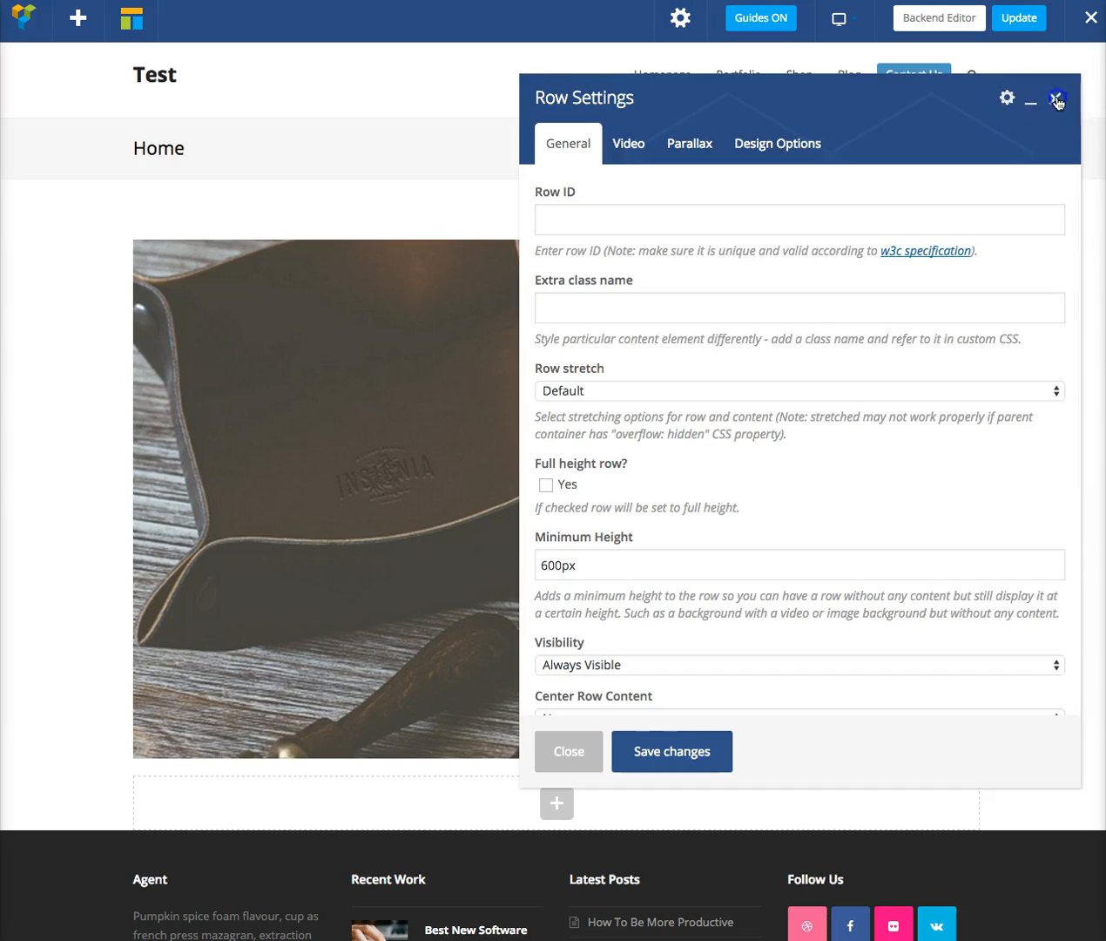
{"action": "left_click", "coordinate": [1057, 97]}
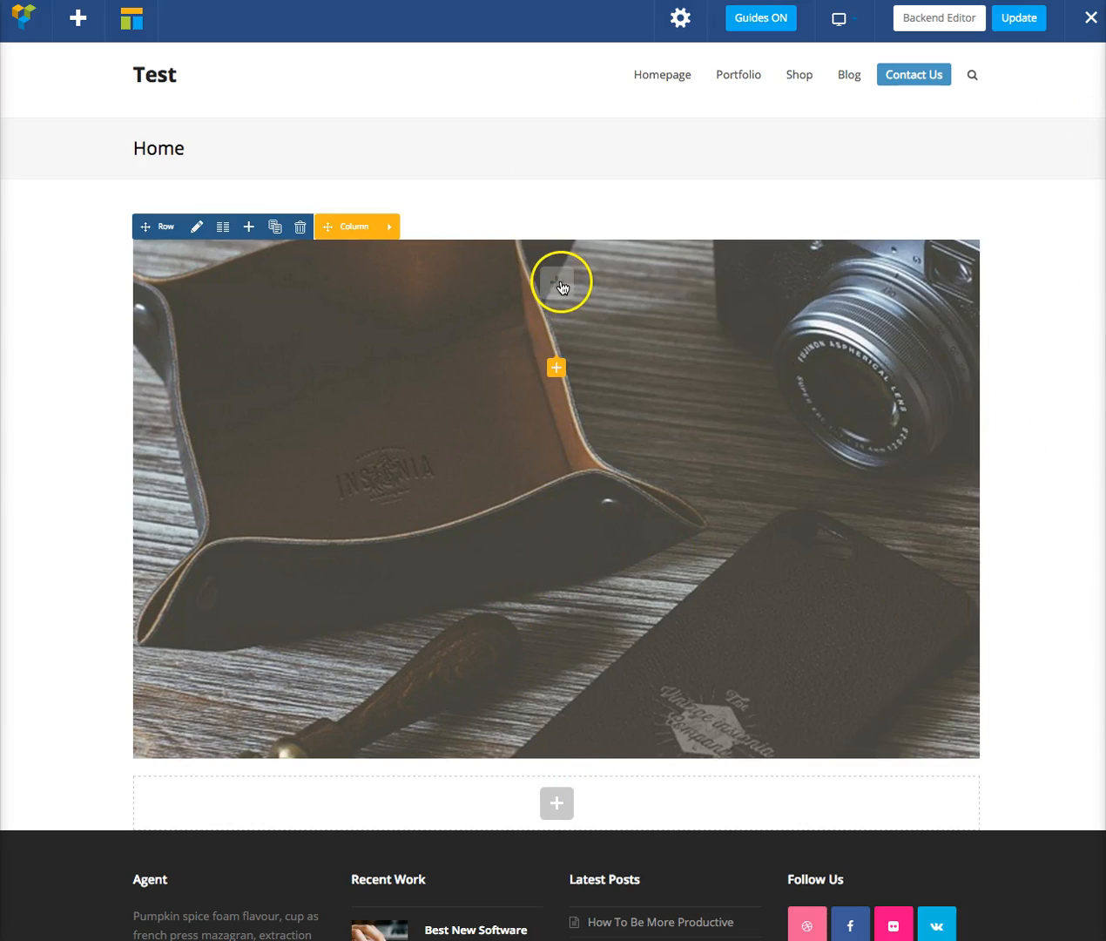
{"action": "left_click", "coordinate": [556, 281]}
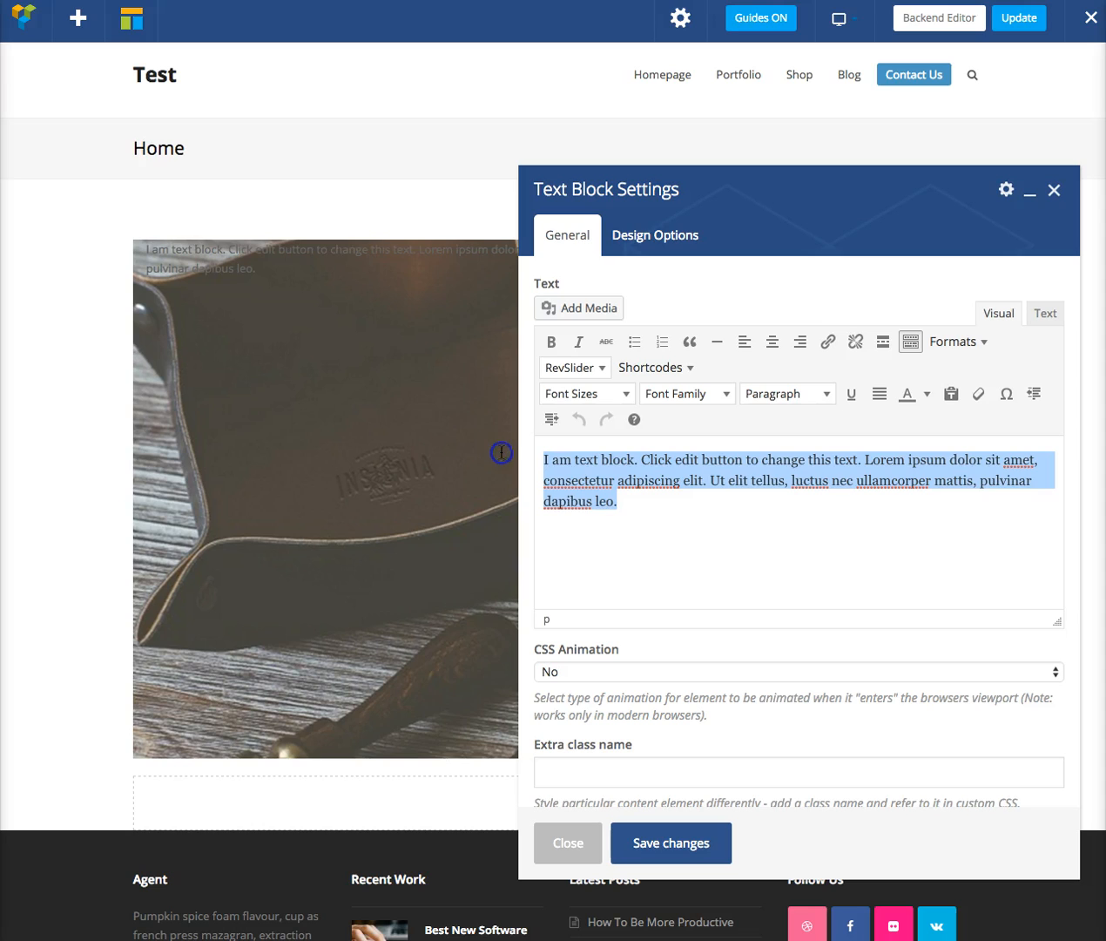
{"action": "left_click", "coordinate": [956, 340]}
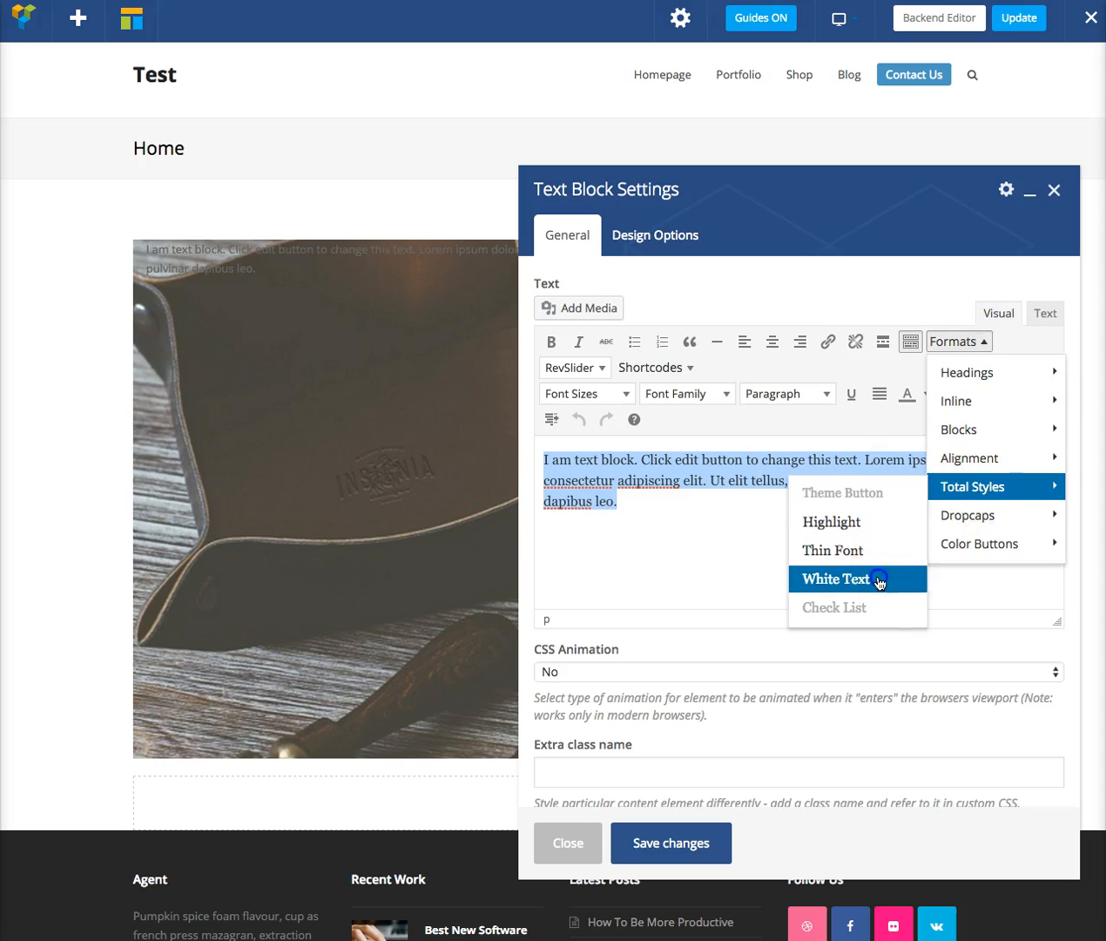
{"action": "left_click", "coordinate": [833, 579]}
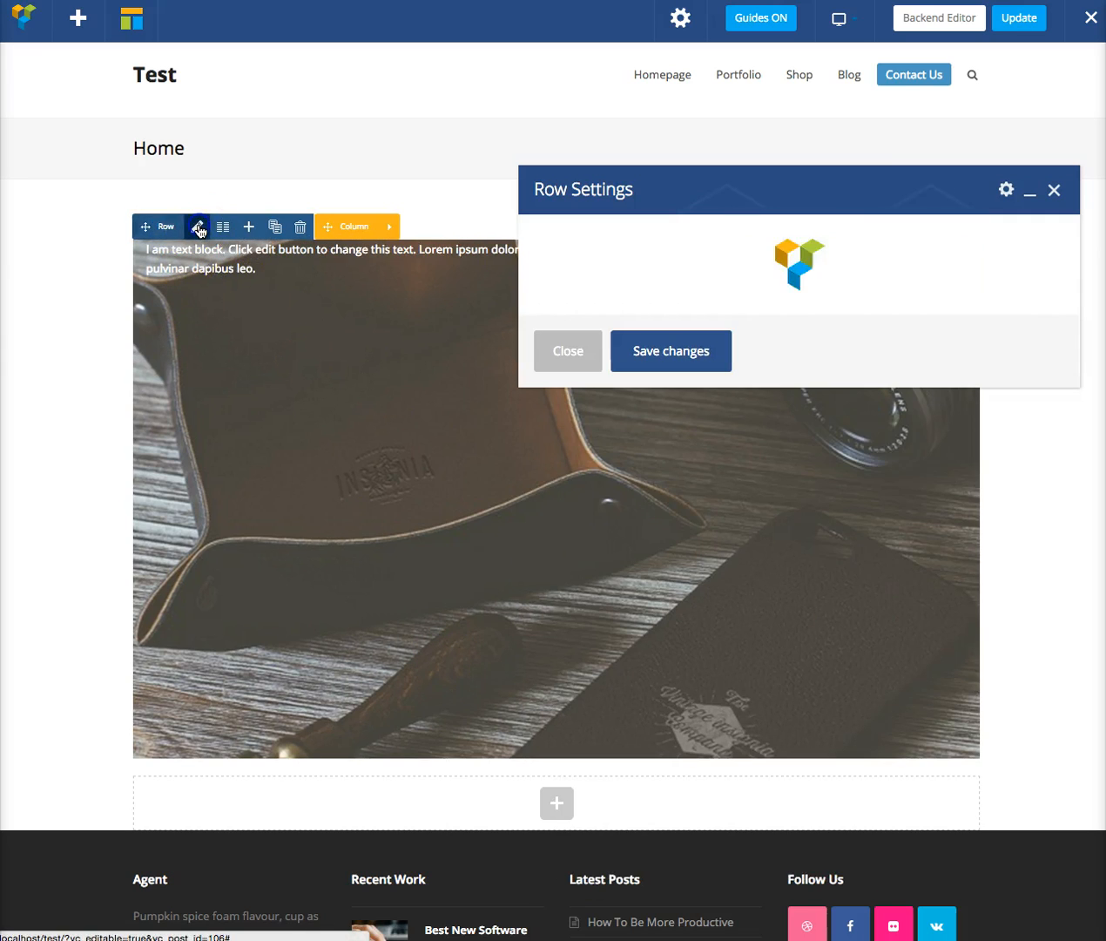
{"action": "left_click", "coordinate": [759, 222]}
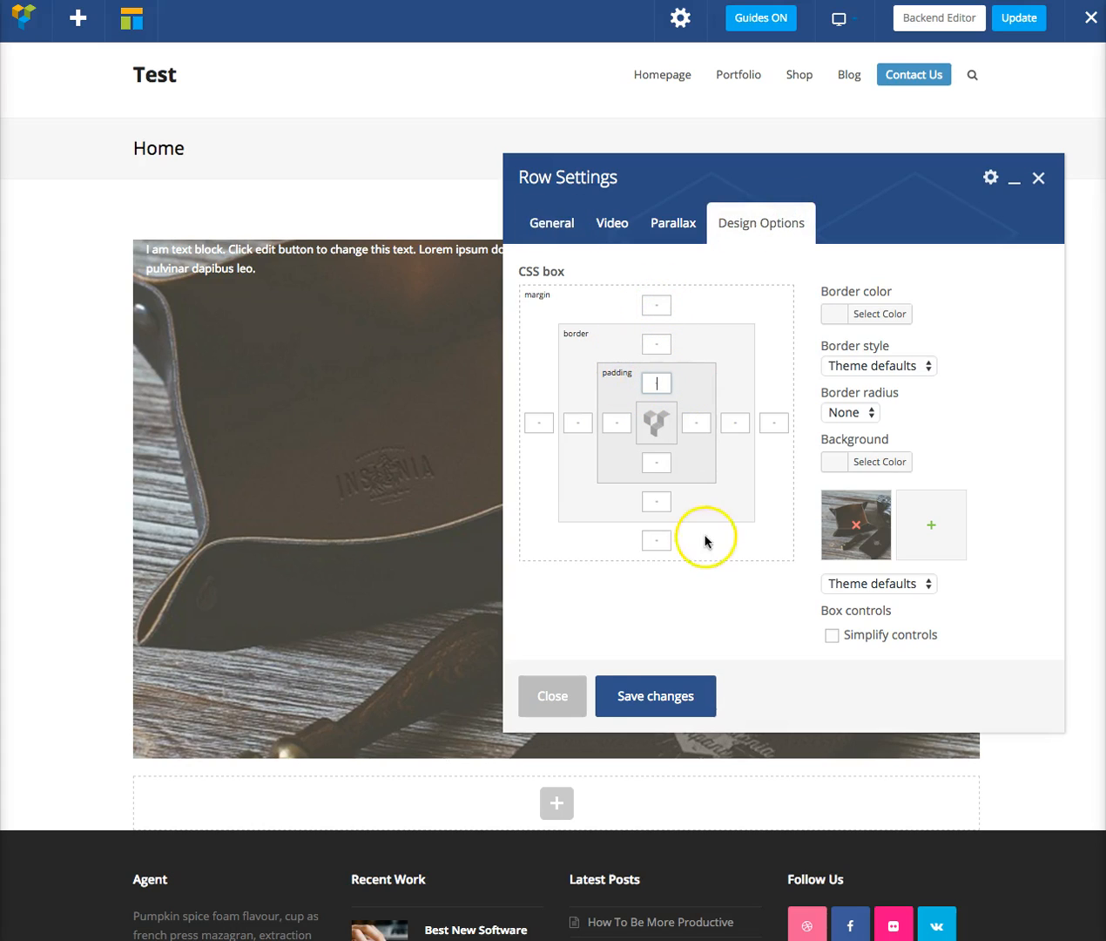
{"action": "left_click", "coordinate": [551, 696]}
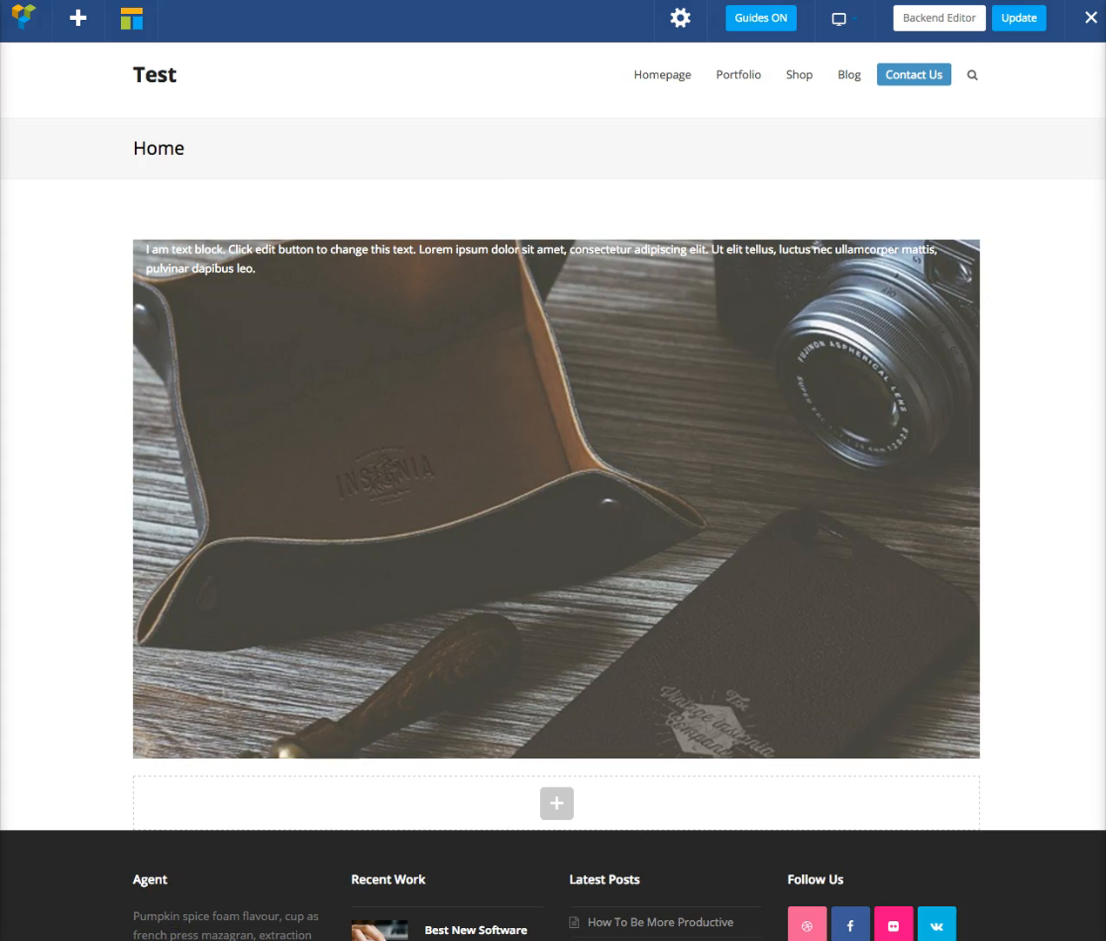